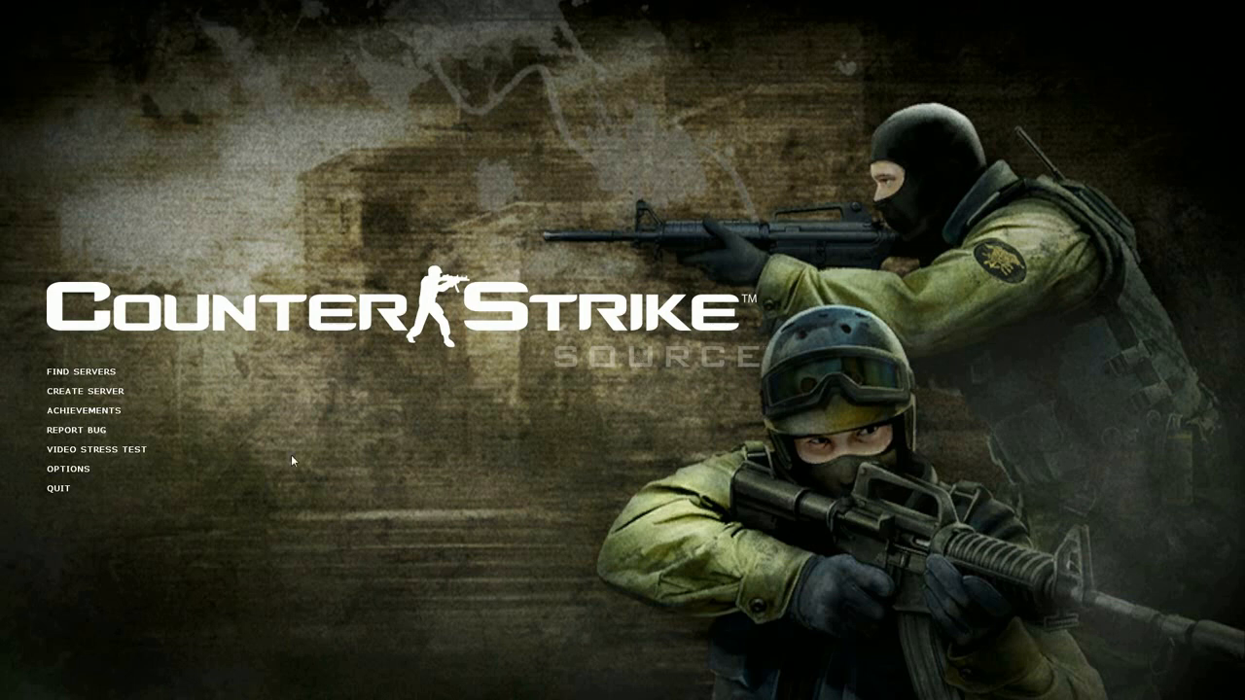
Step: Create a local server on de_dahshur3_pro with CPU players and start it
left_click(81, 389)
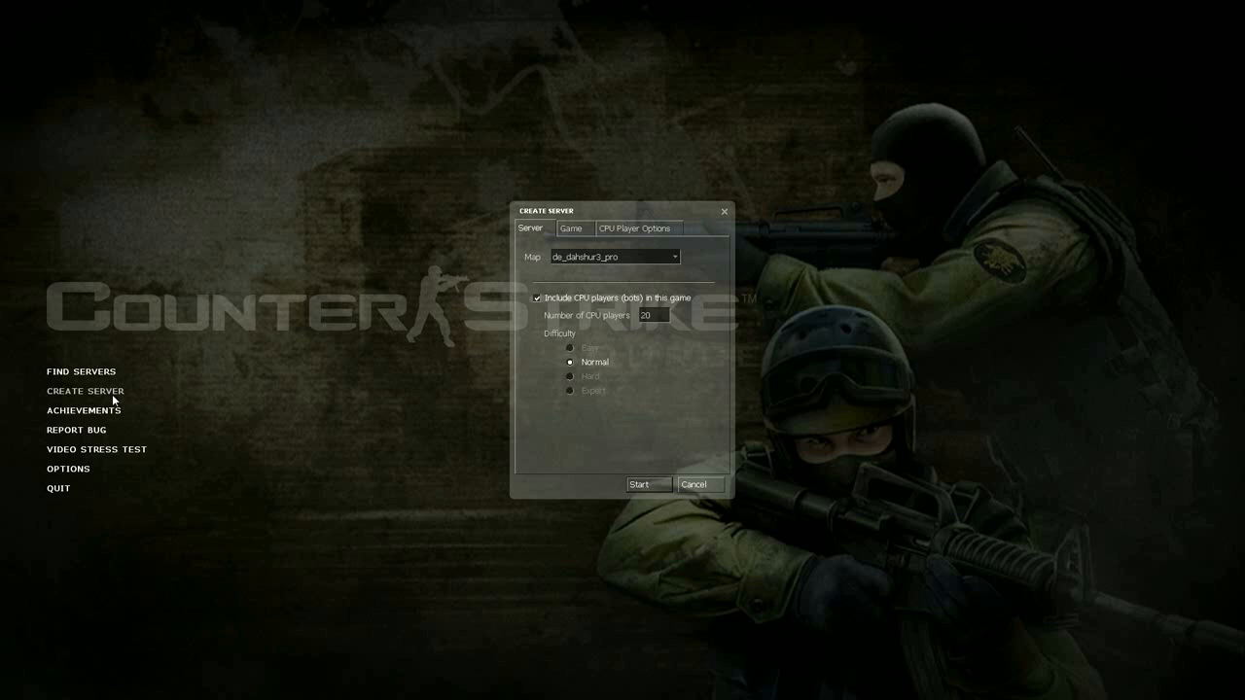
left_click(648, 484)
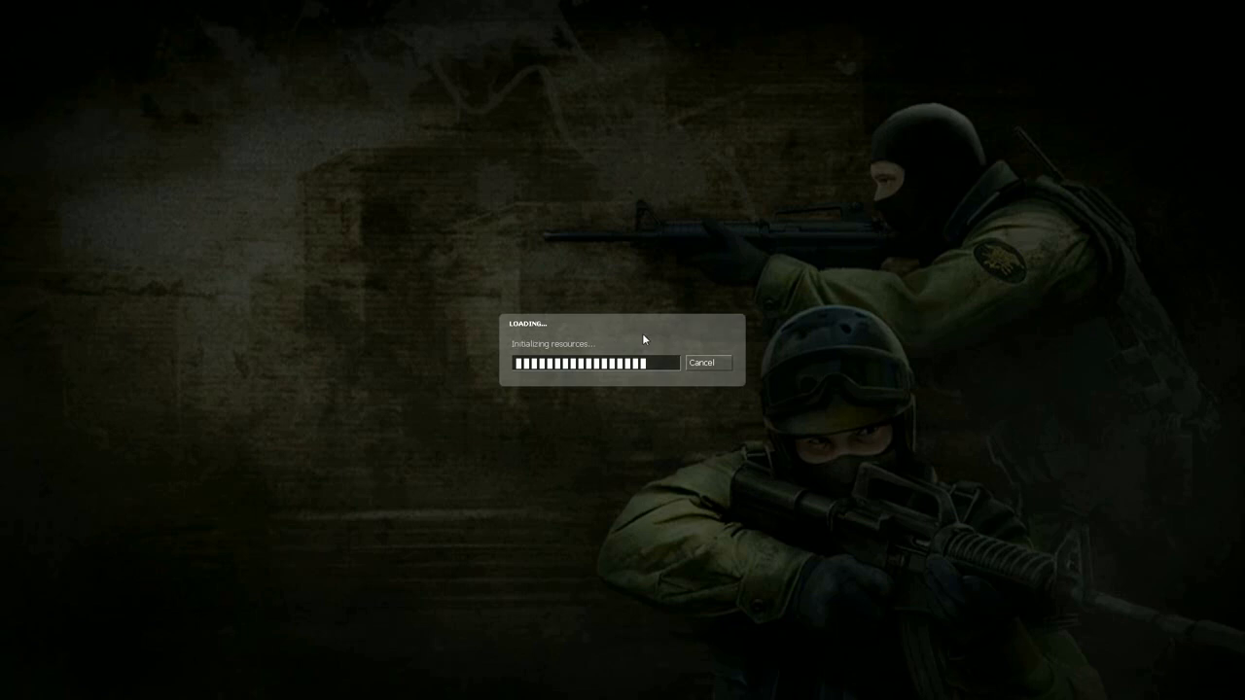
mouse_move(704, 346)
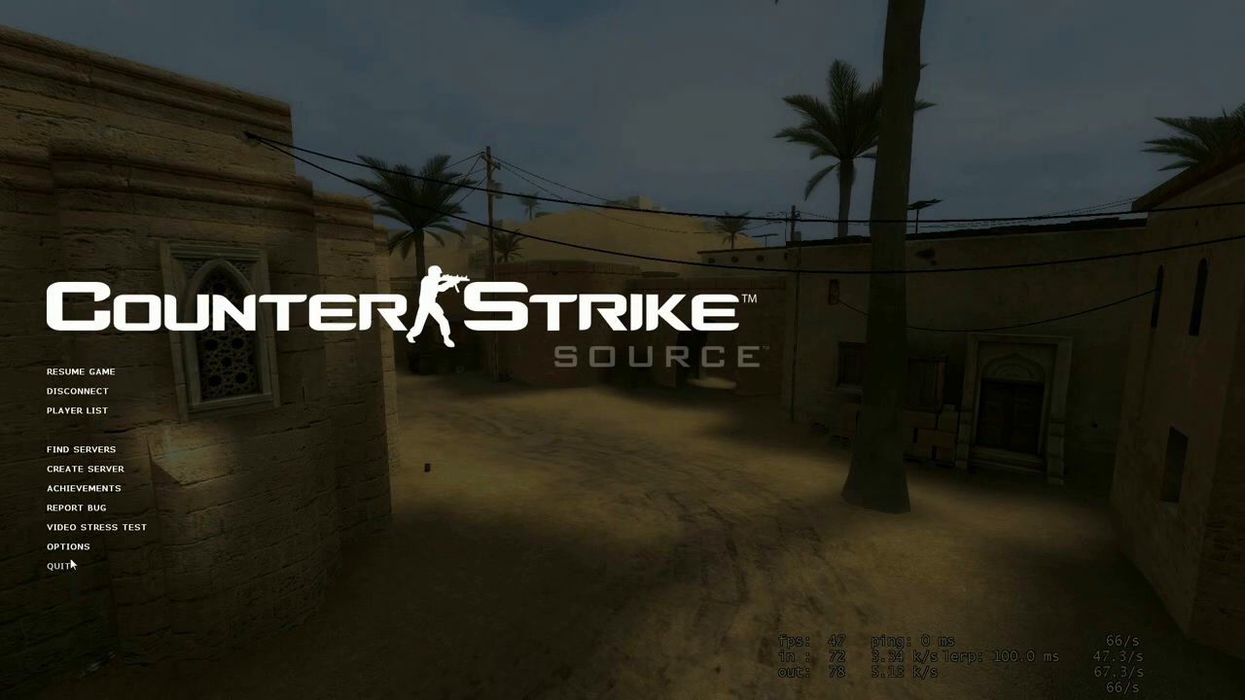
Step: Resume the match, auto-assign a team and spawn as the Elite Crew class
left_click(68, 546)
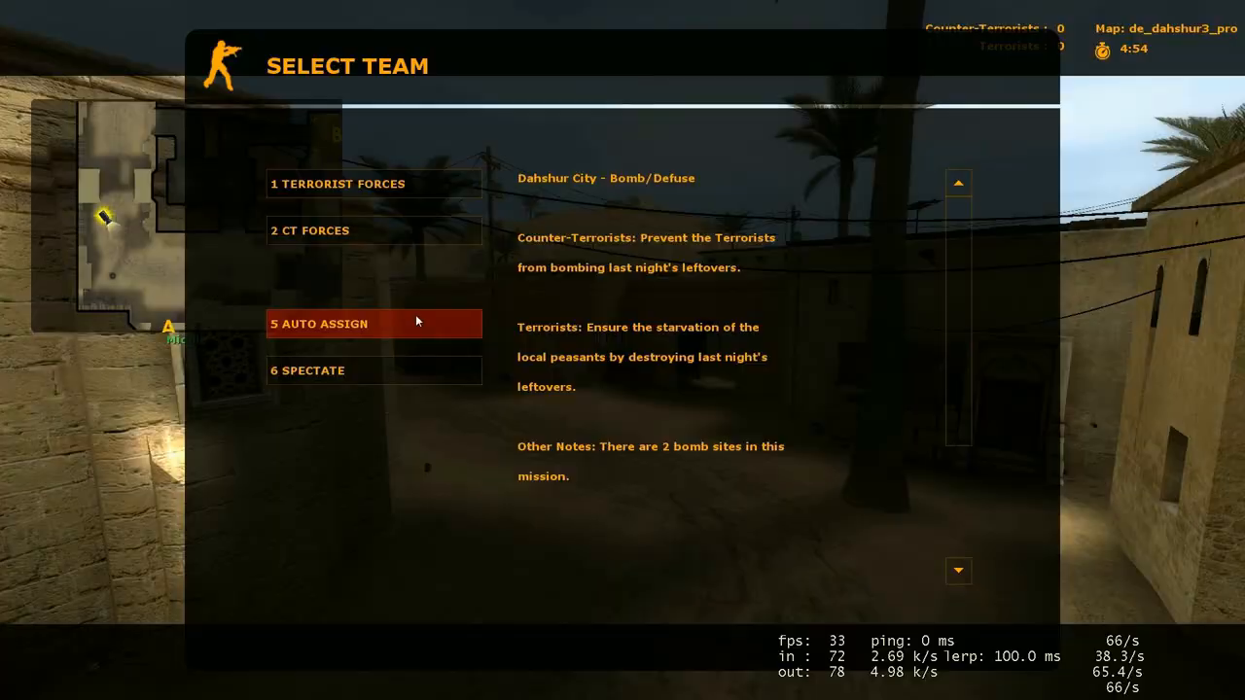
left_click(374, 323)
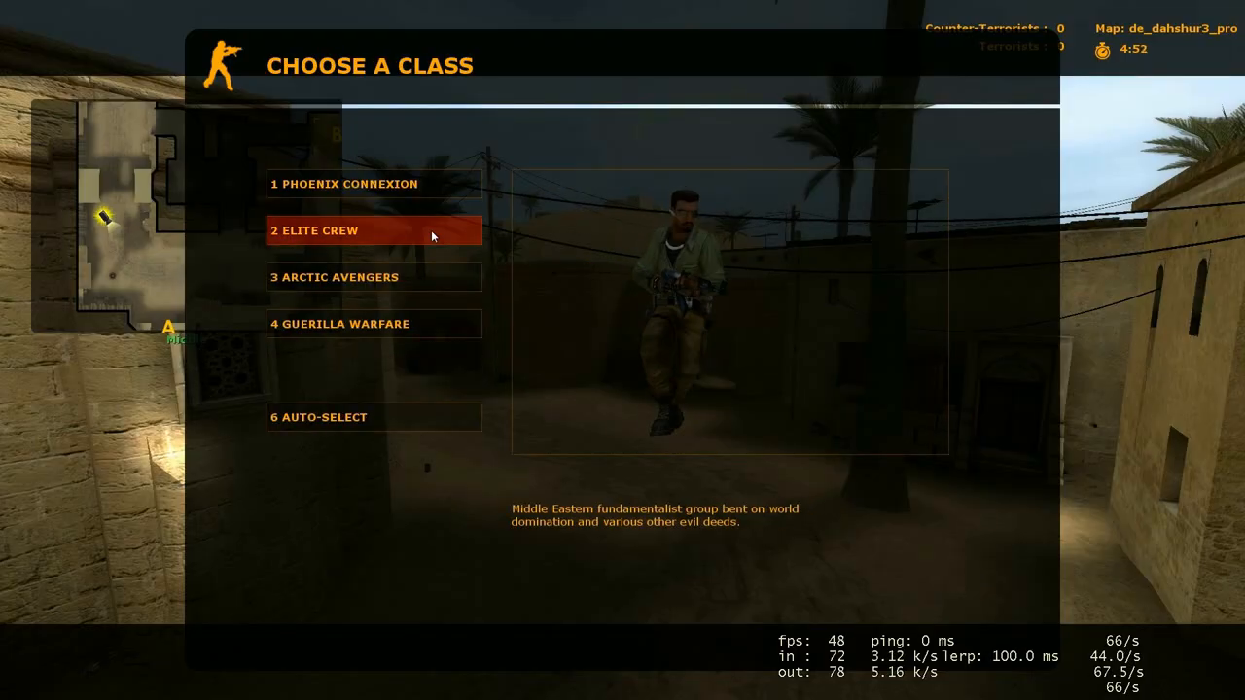
left_click(374, 230)
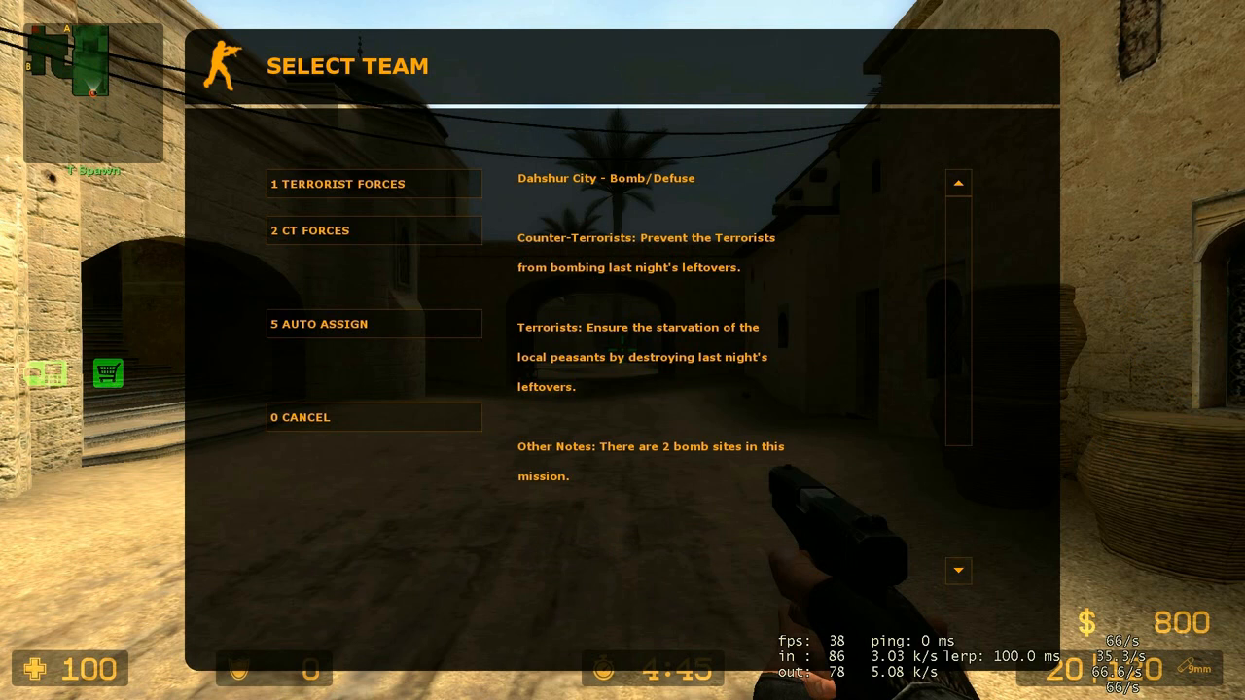
mouse_move(957, 253)
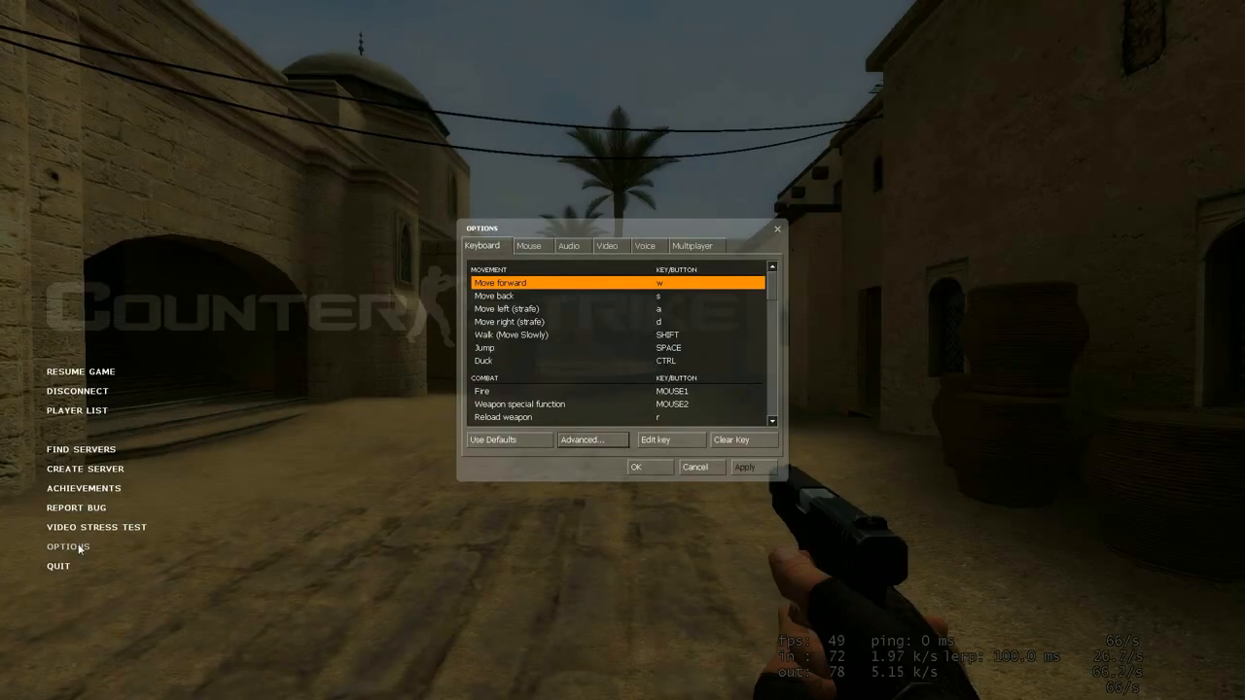
left_click(695, 245)
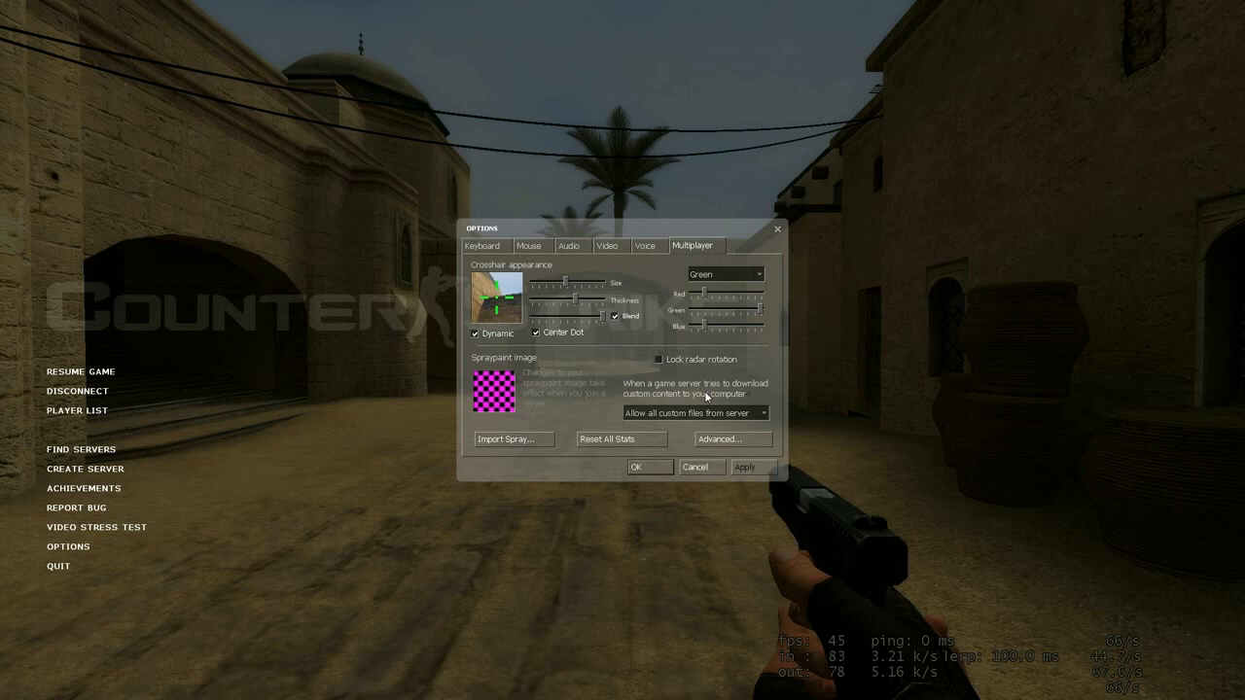
left_click(650, 467)
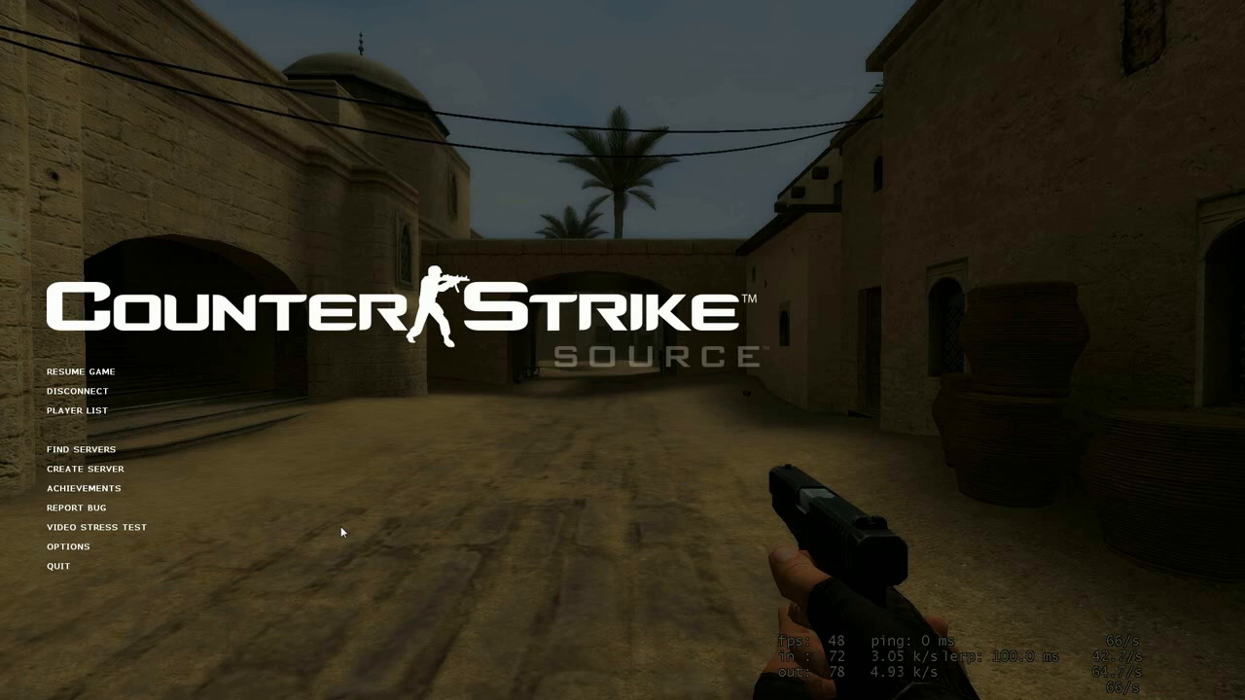
mouse_move(342, 497)
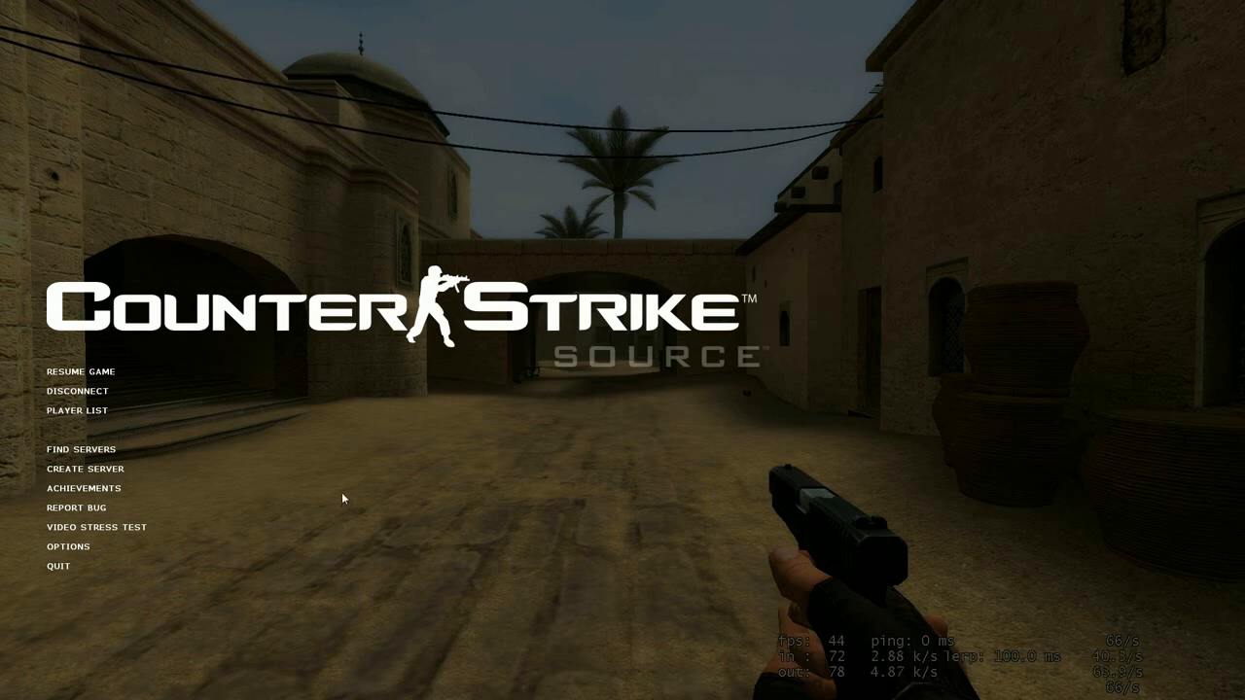
left_click(76, 370)
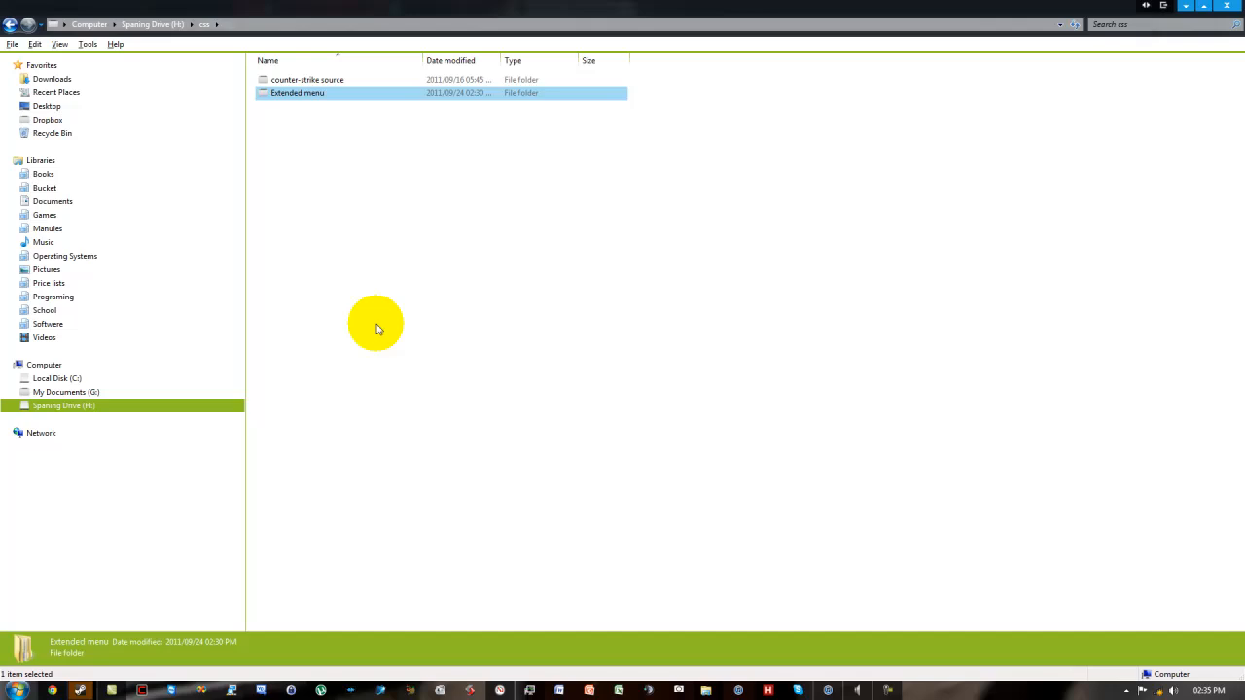
mouse_move(369, 147)
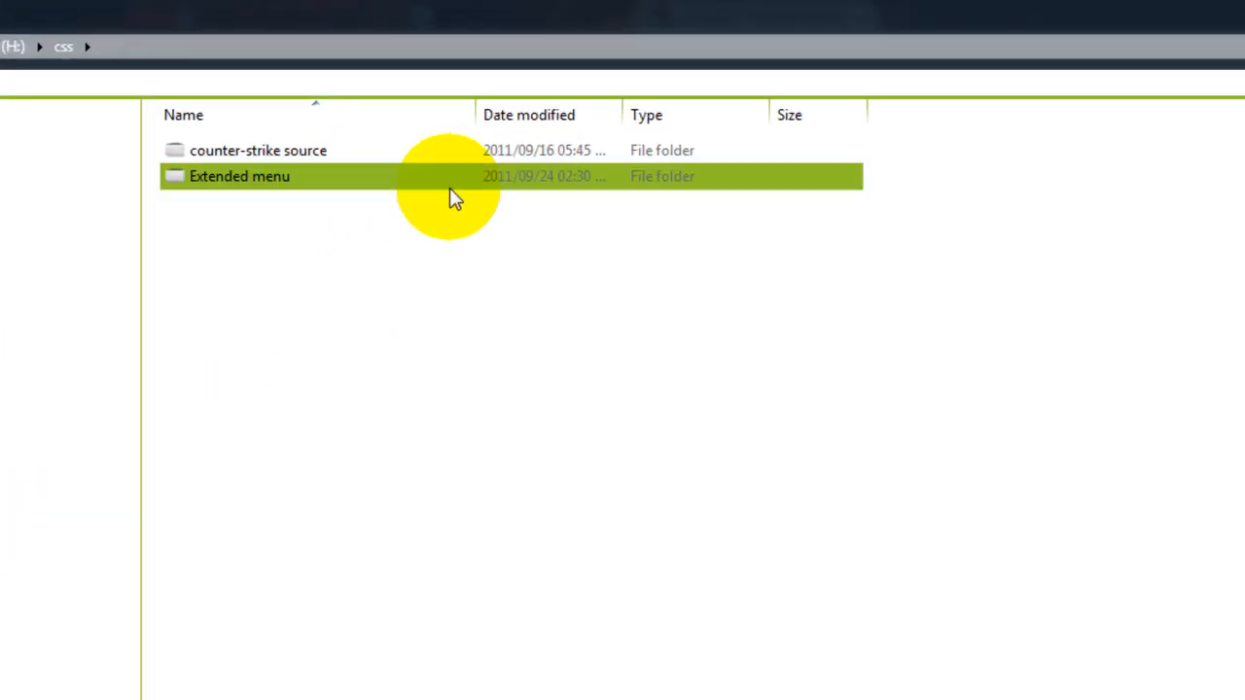
Step: Browse into the Extended menu folder, through materials and into cfg
double_click(239, 175)
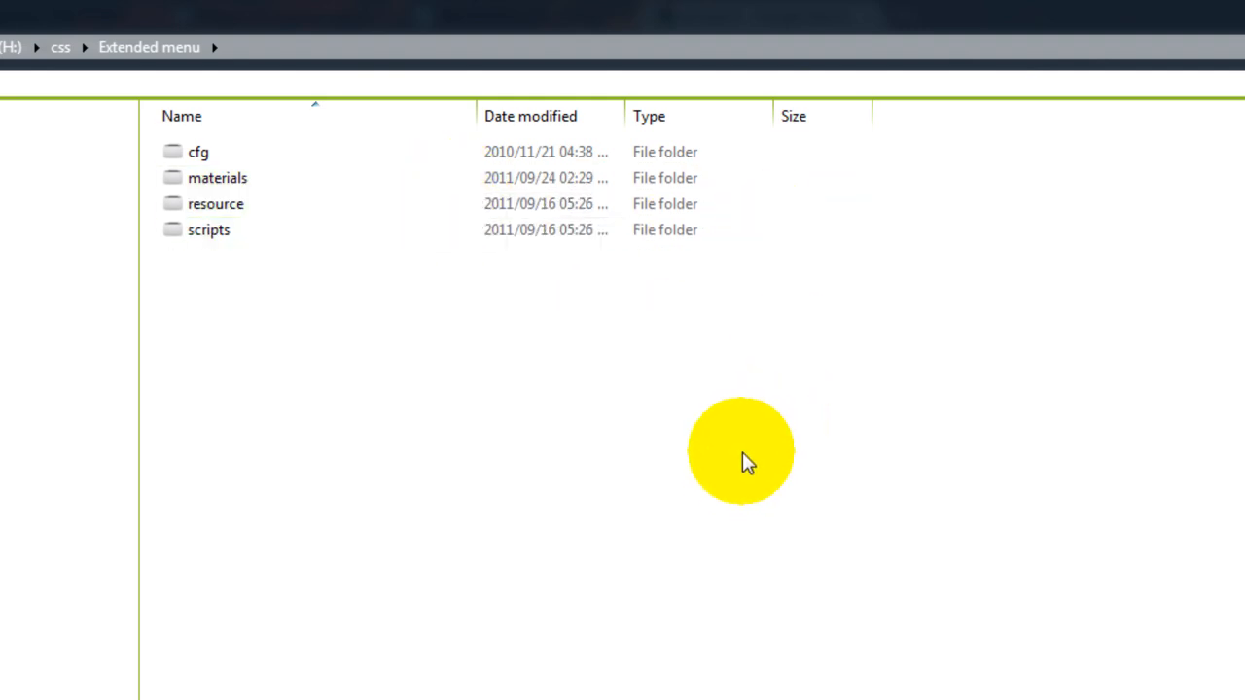
double_click(214, 177)
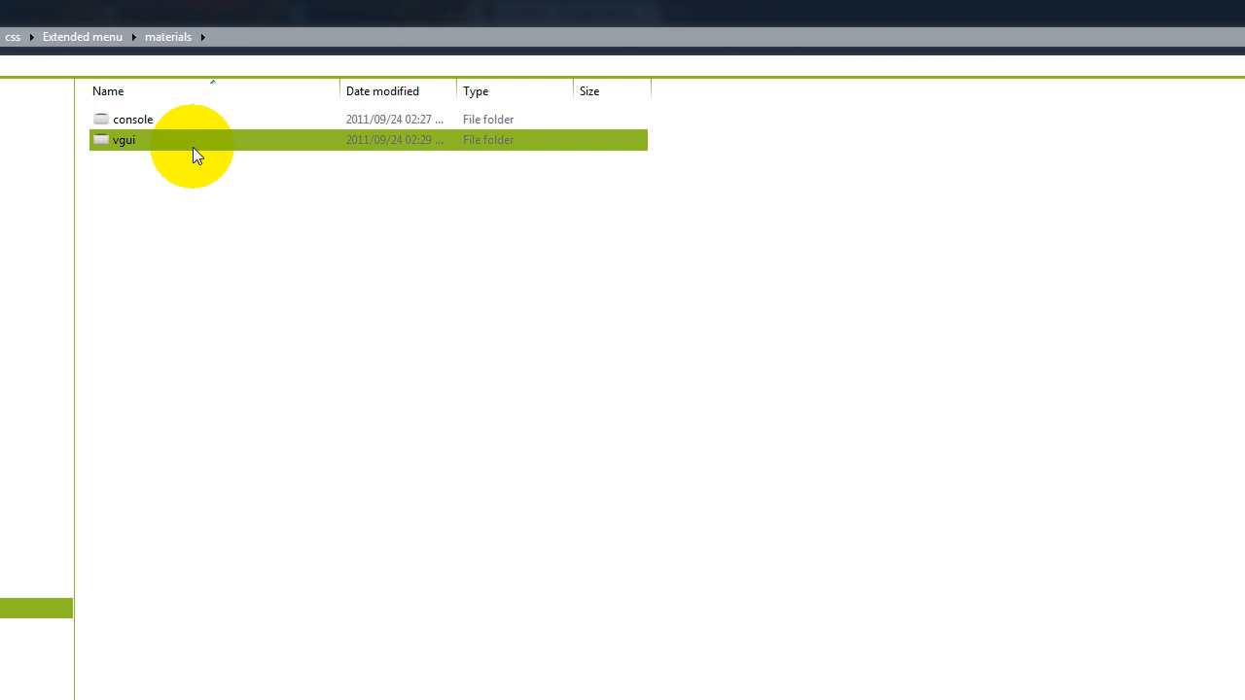
double_click(124, 140)
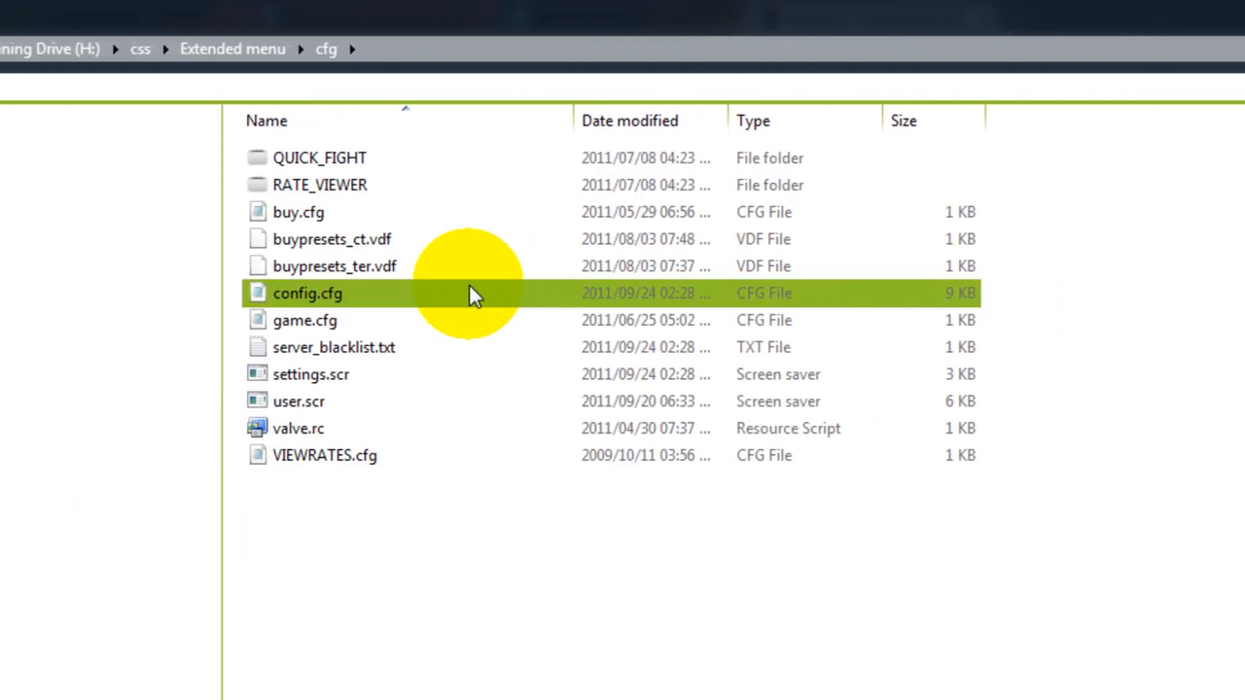
Step: Look over RATE_VIEWER in cfg, then enter the QUICK_FIGHT folder
left_click(319, 185)
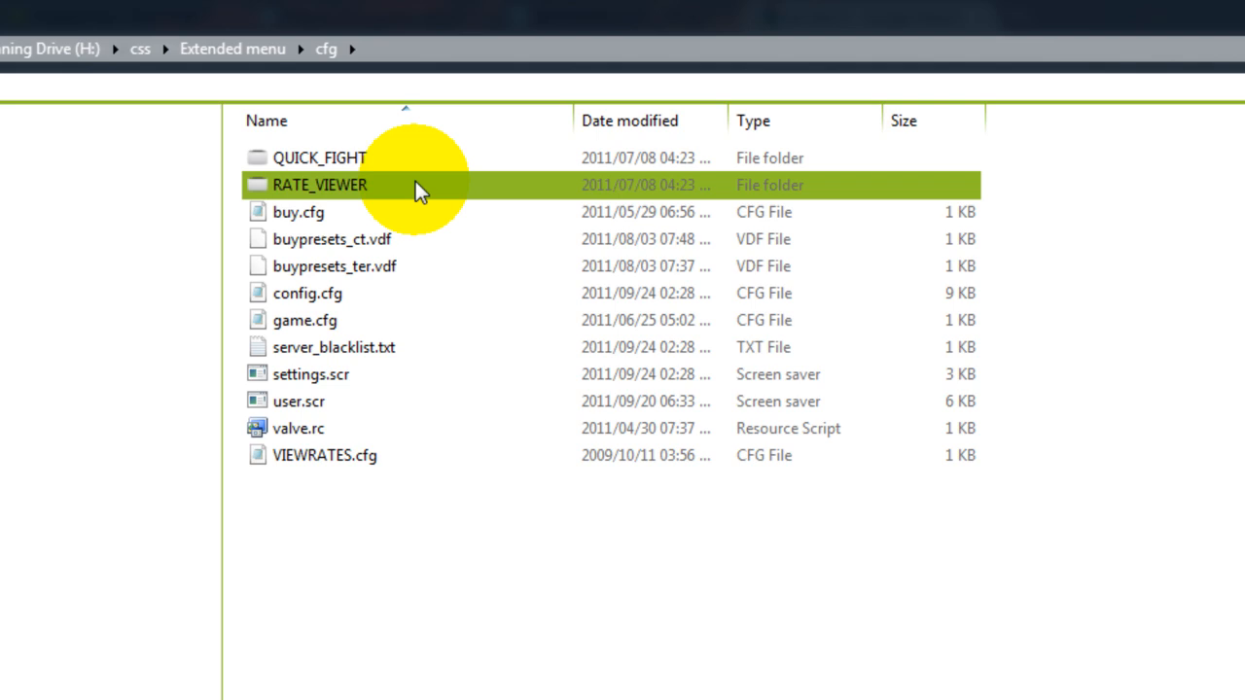
left_click(311, 373)
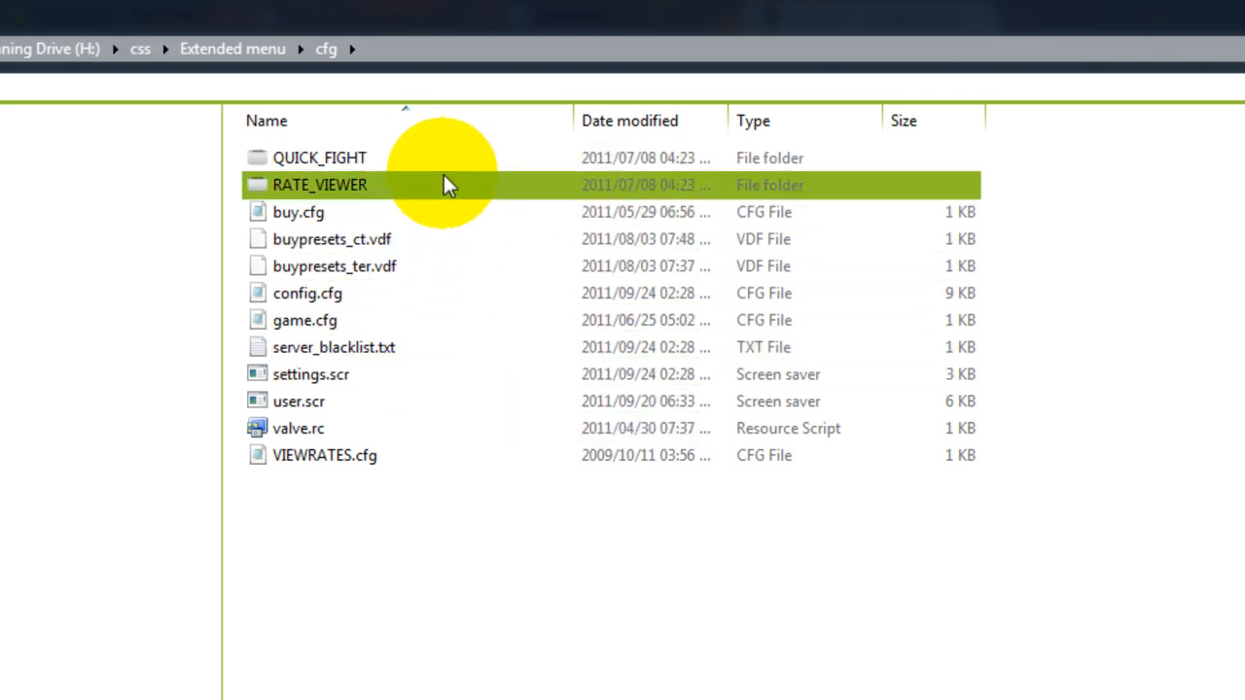
double_click(319, 156)
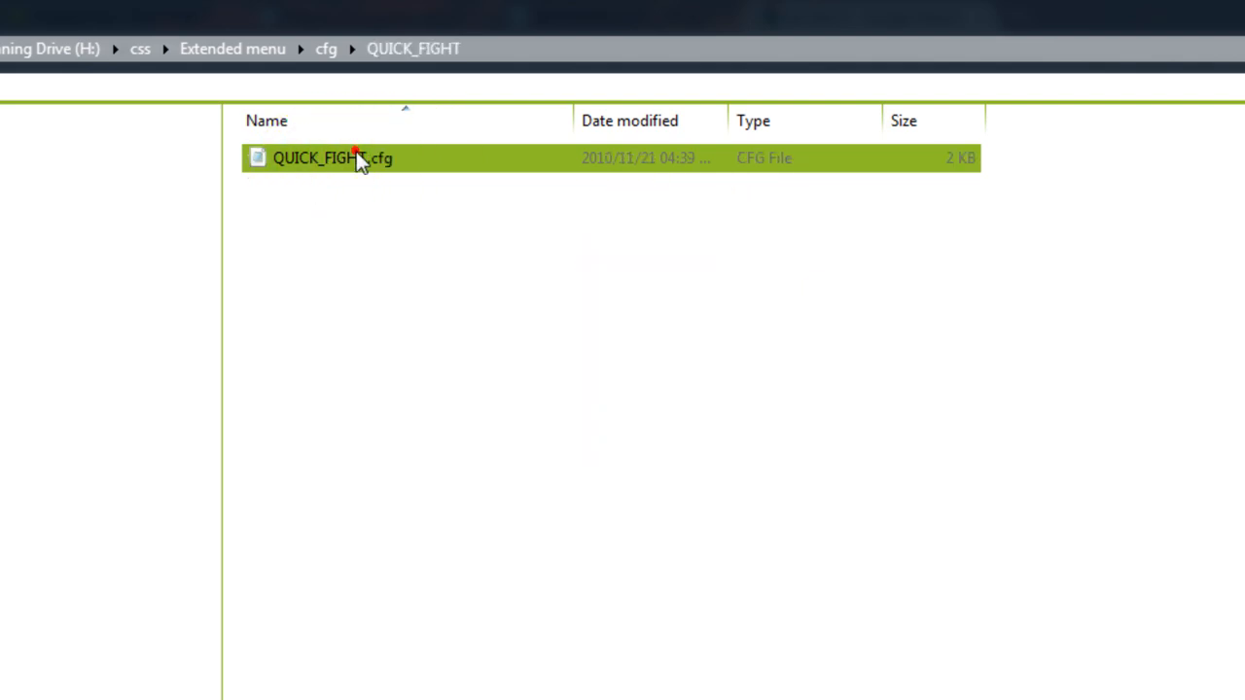
Step: View QUICK_FIGHT.cfg in Notepad to read its CONNECT server address, then close it
right_click(360, 158)
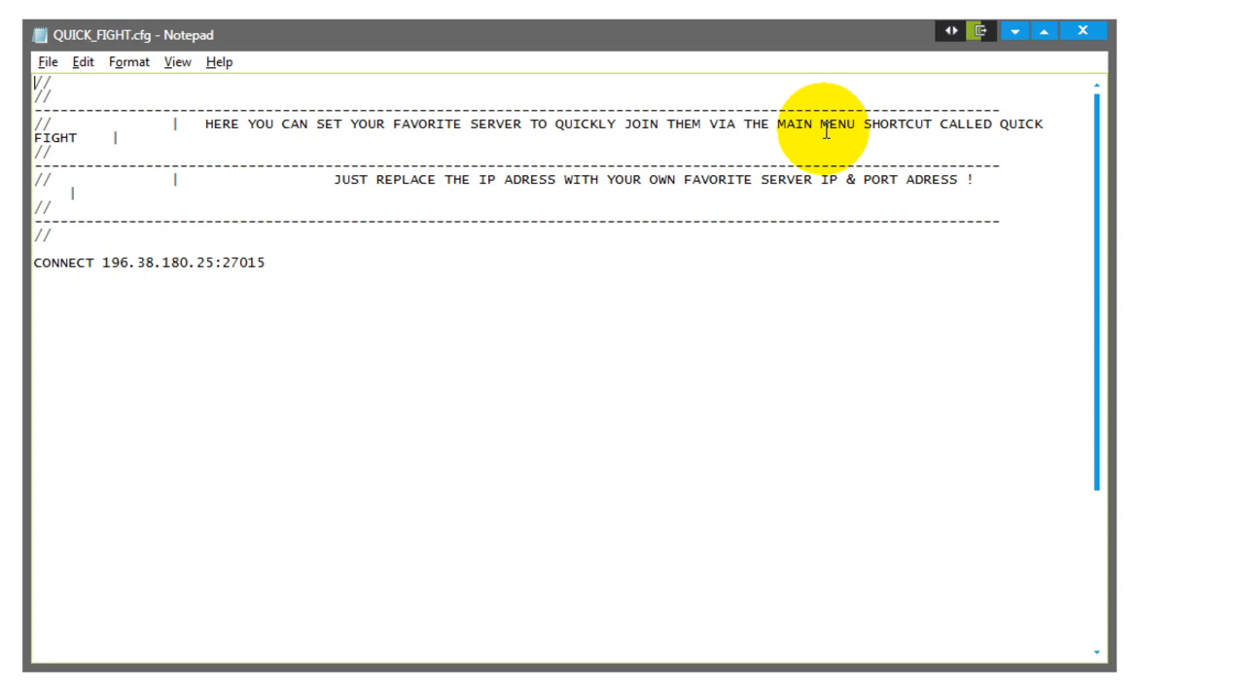
left_click(95, 261)
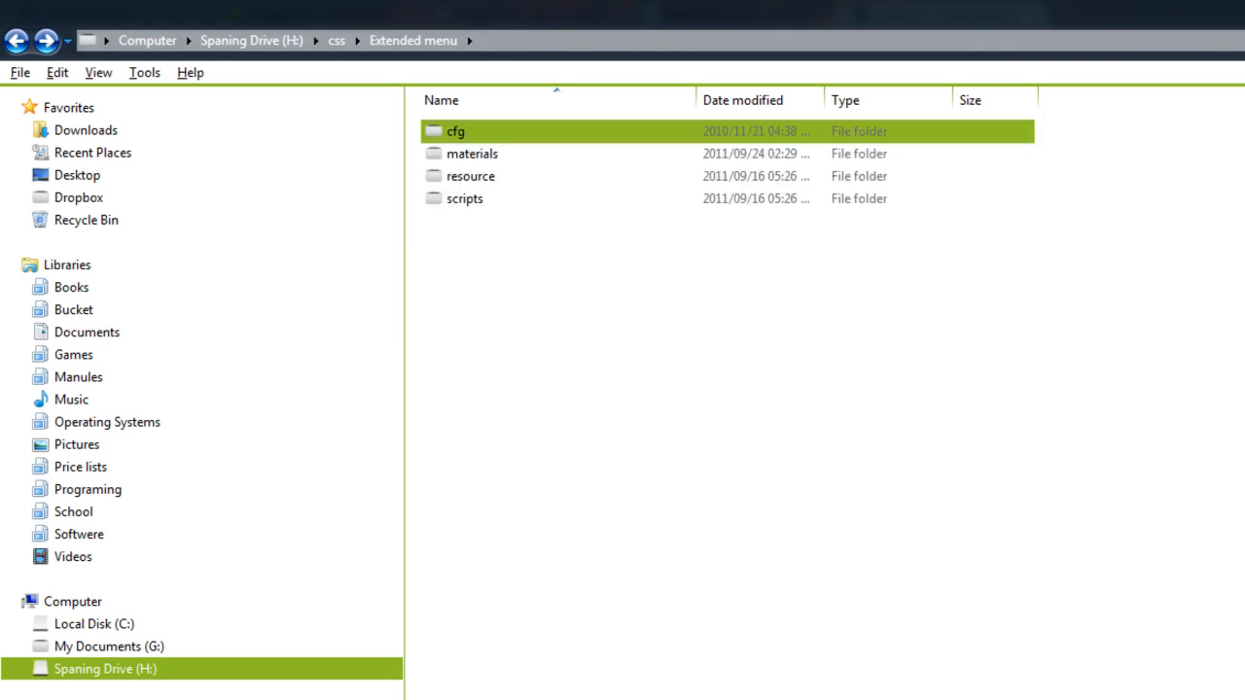
Step: Browse materials/console and point out the background01.vtf texture file
double_click(470, 153)
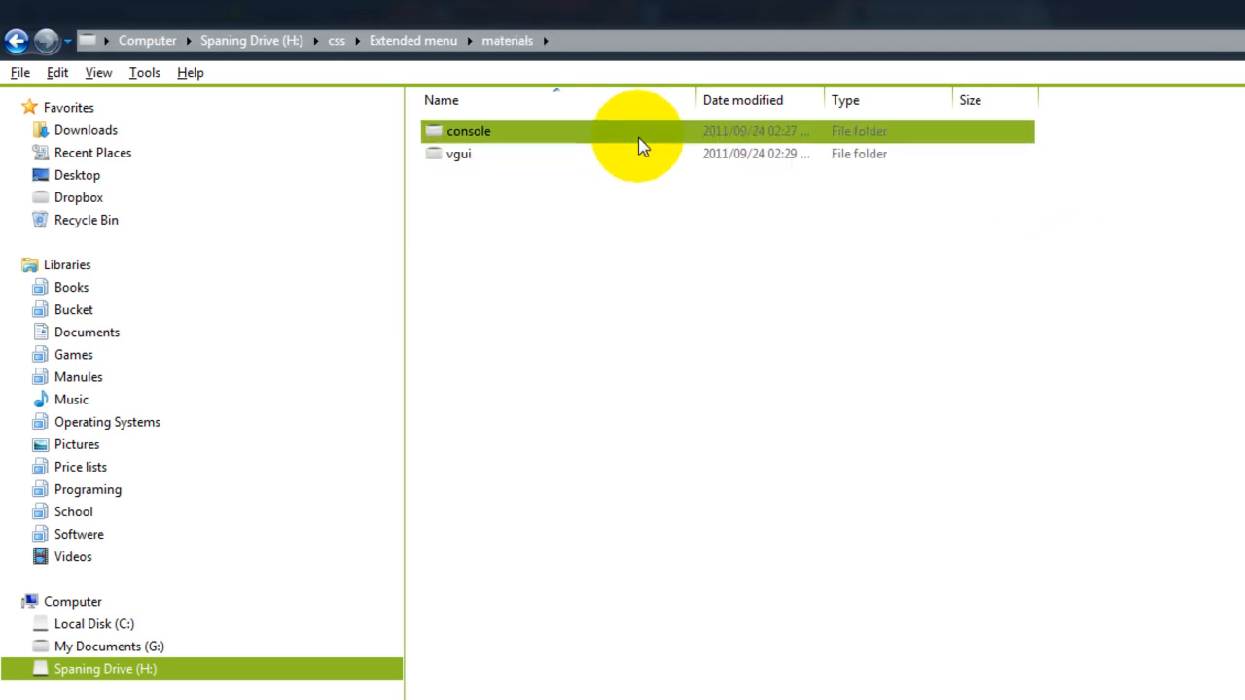
double_click(467, 133)
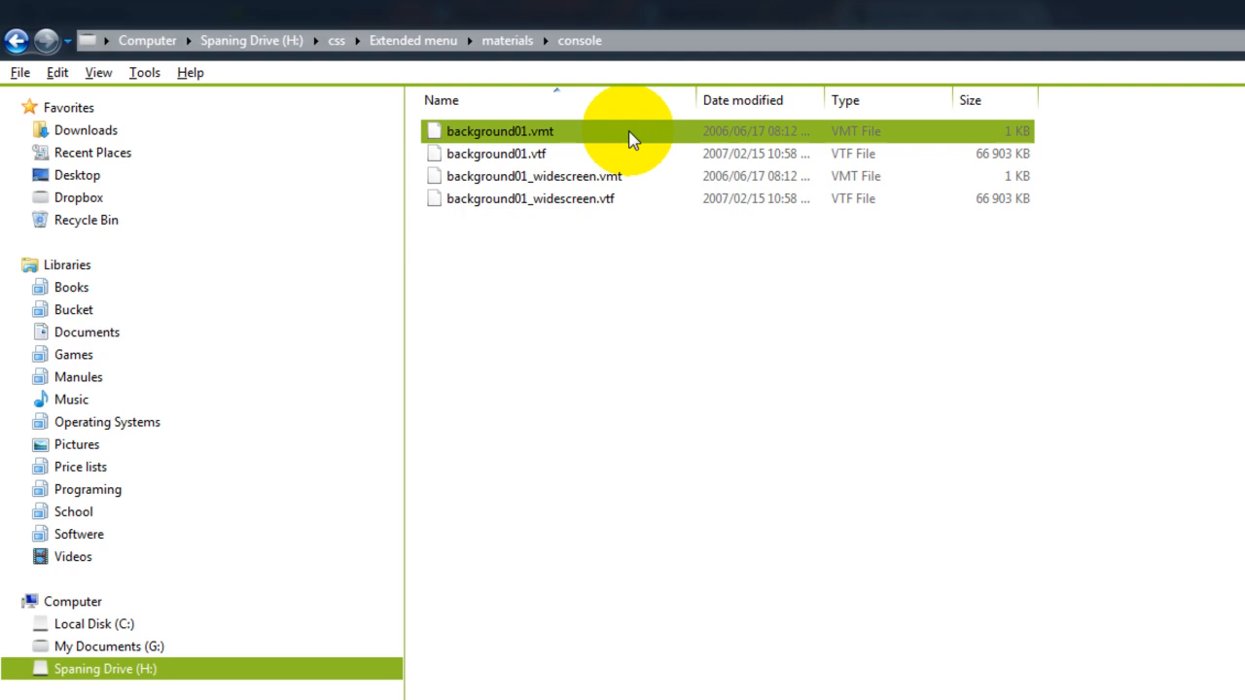
mouse_move(638, 134)
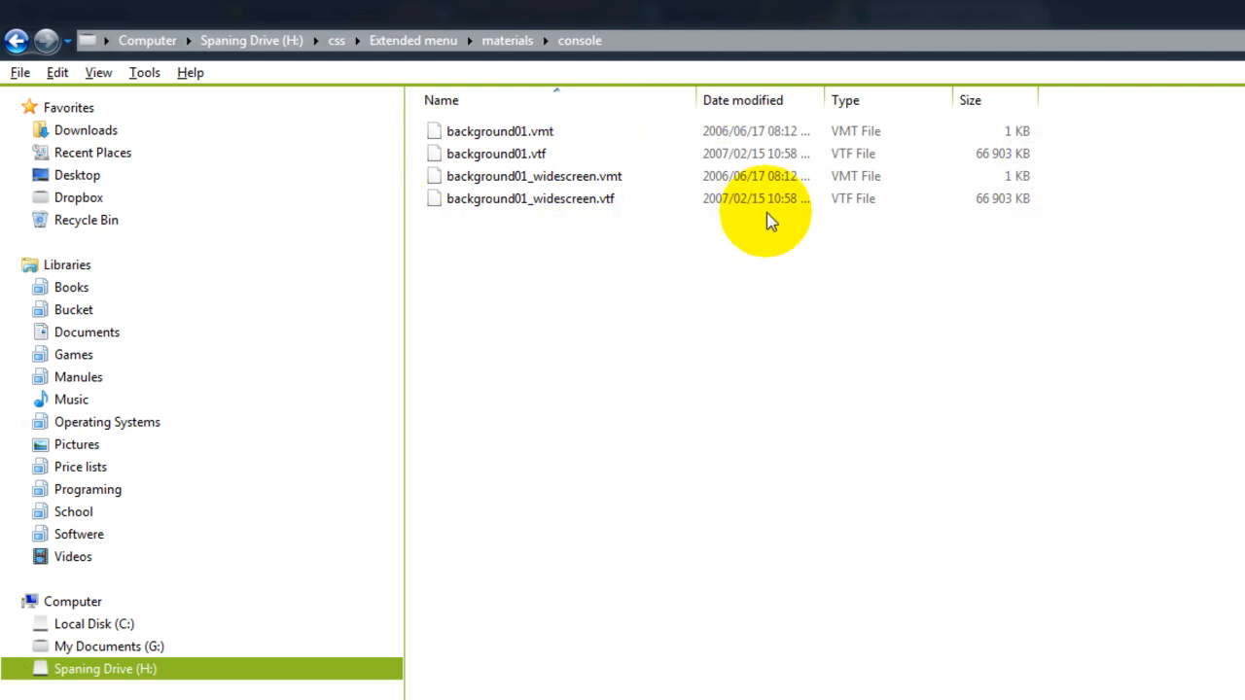
mouse_move(1042, 156)
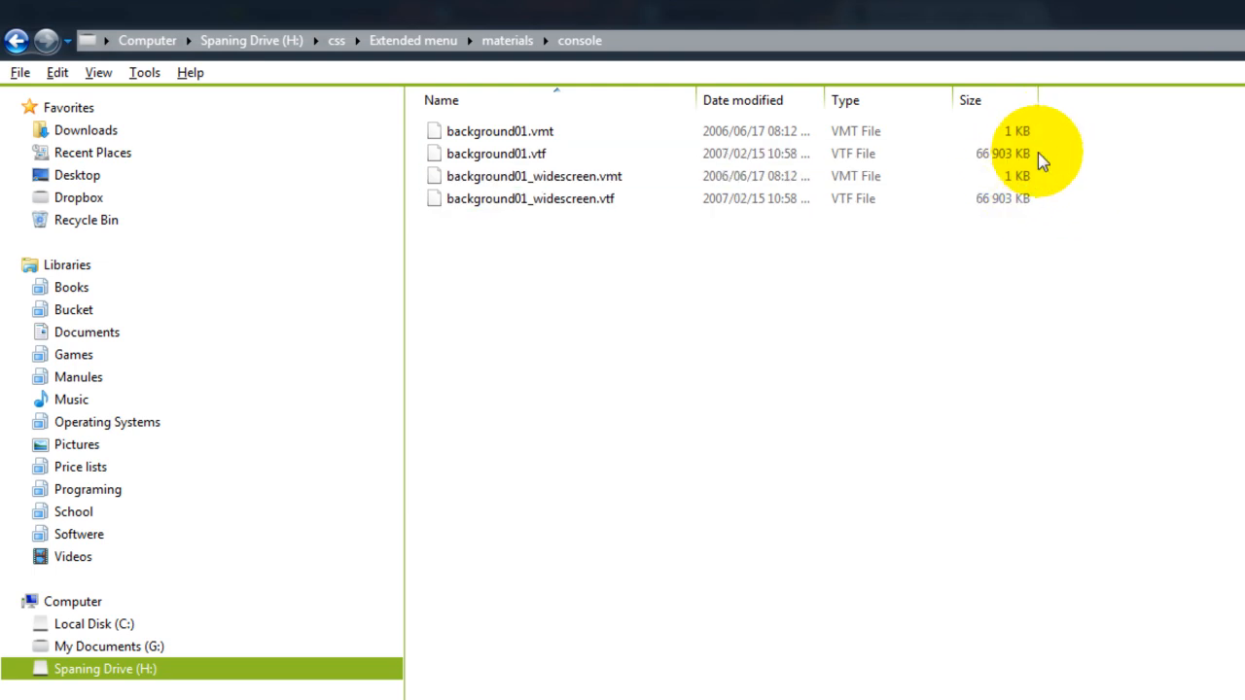
left_click(527, 199)
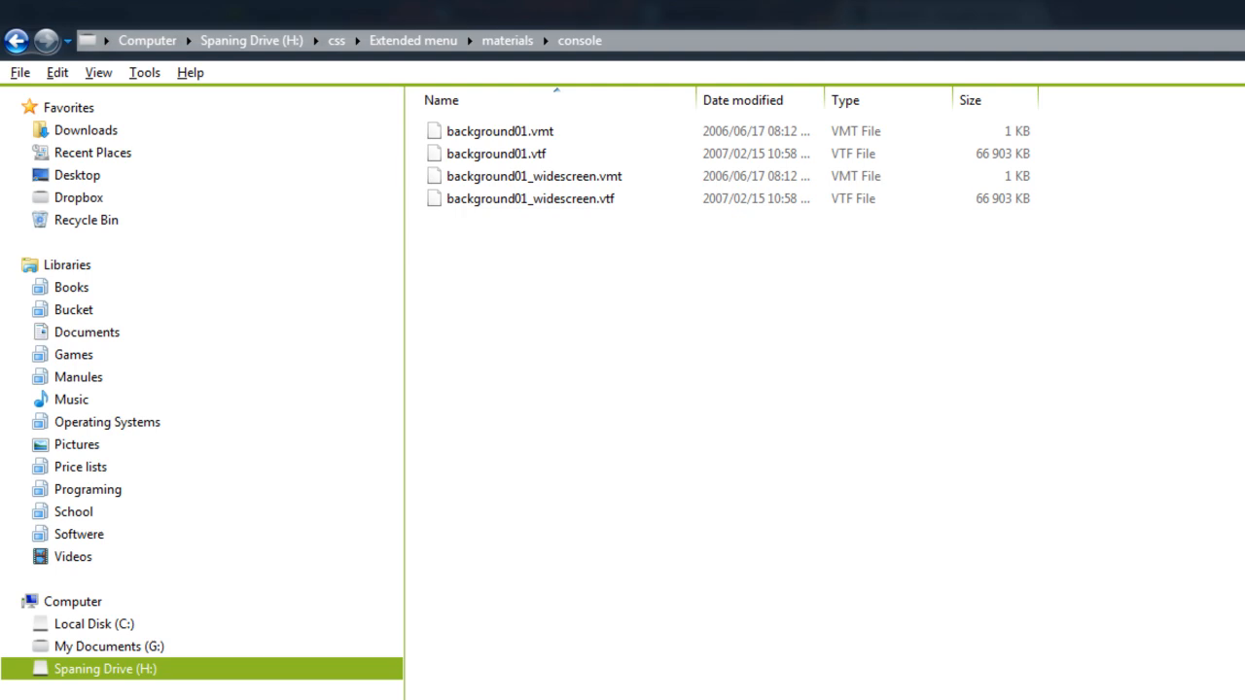
left_click(486, 151)
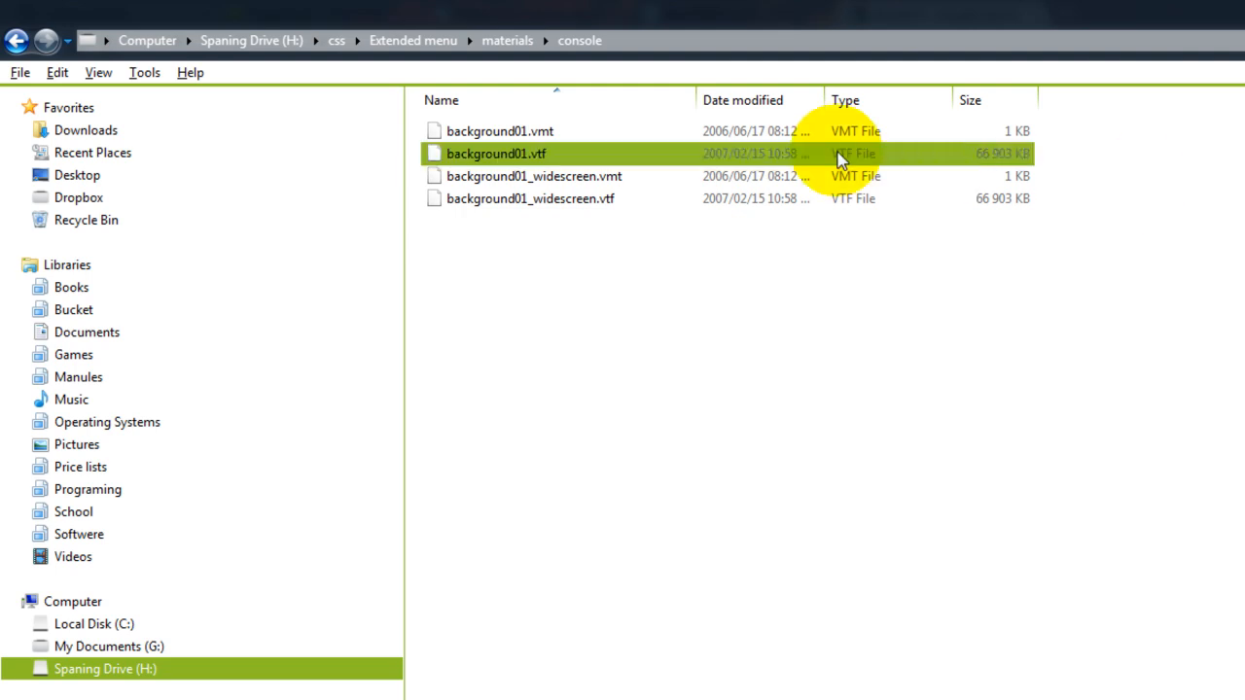
Step: Review background01_widescreen.vmt and background01.vtf, then return to the Extended menu folder
left_click(539, 175)
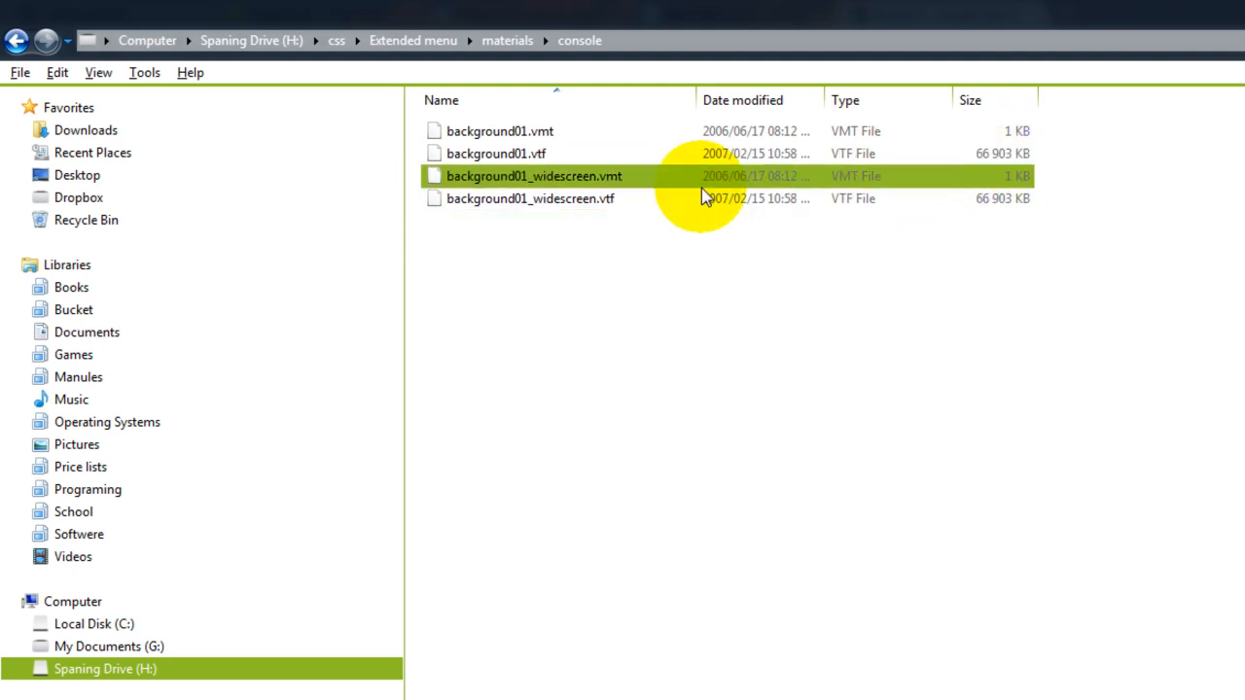
left_click(521, 154)
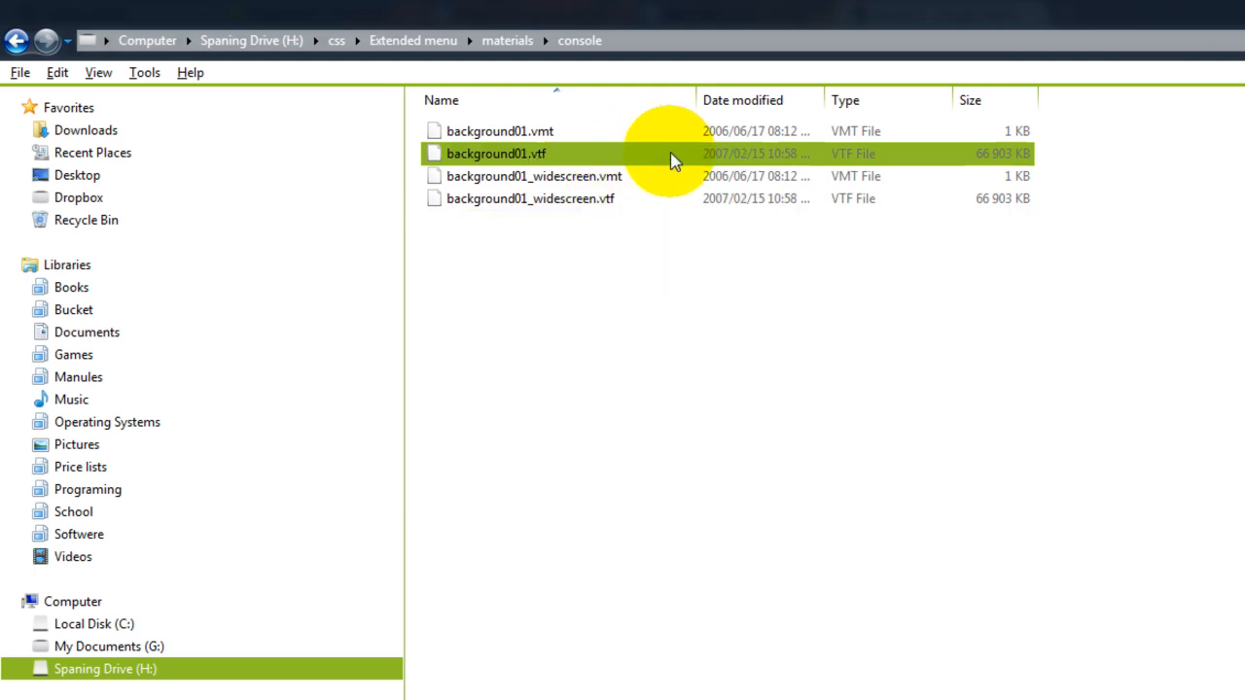
mouse_move(673, 159)
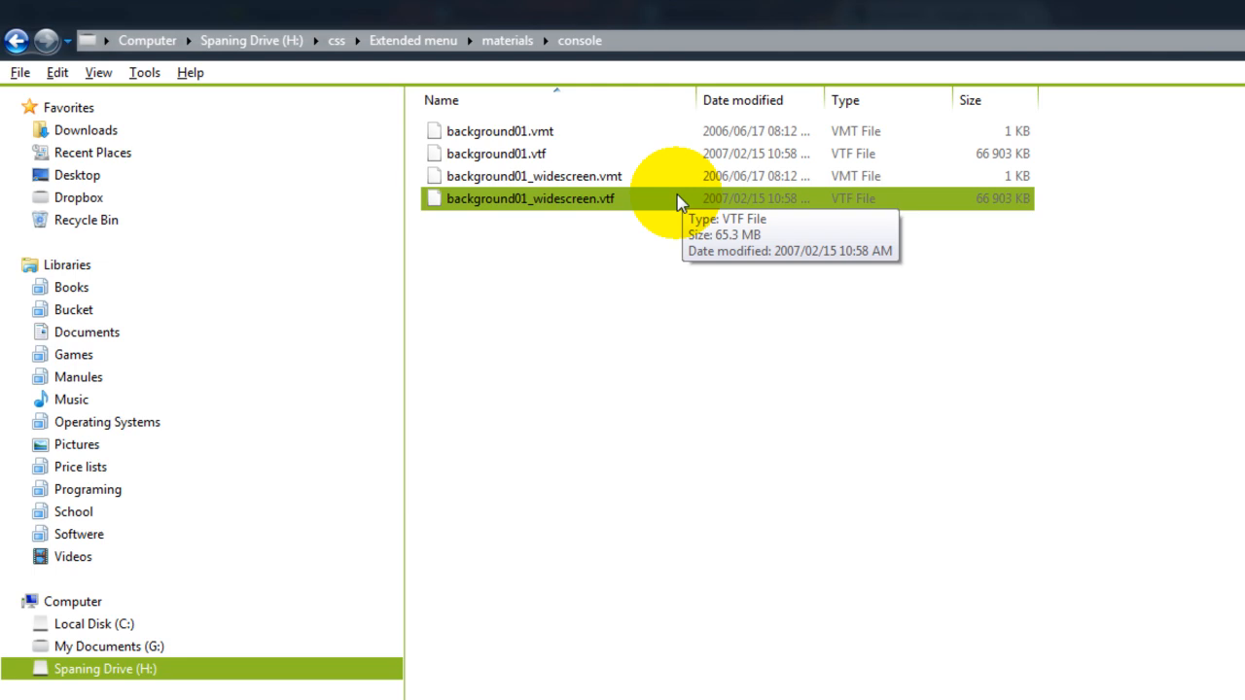
left_click(533, 175)
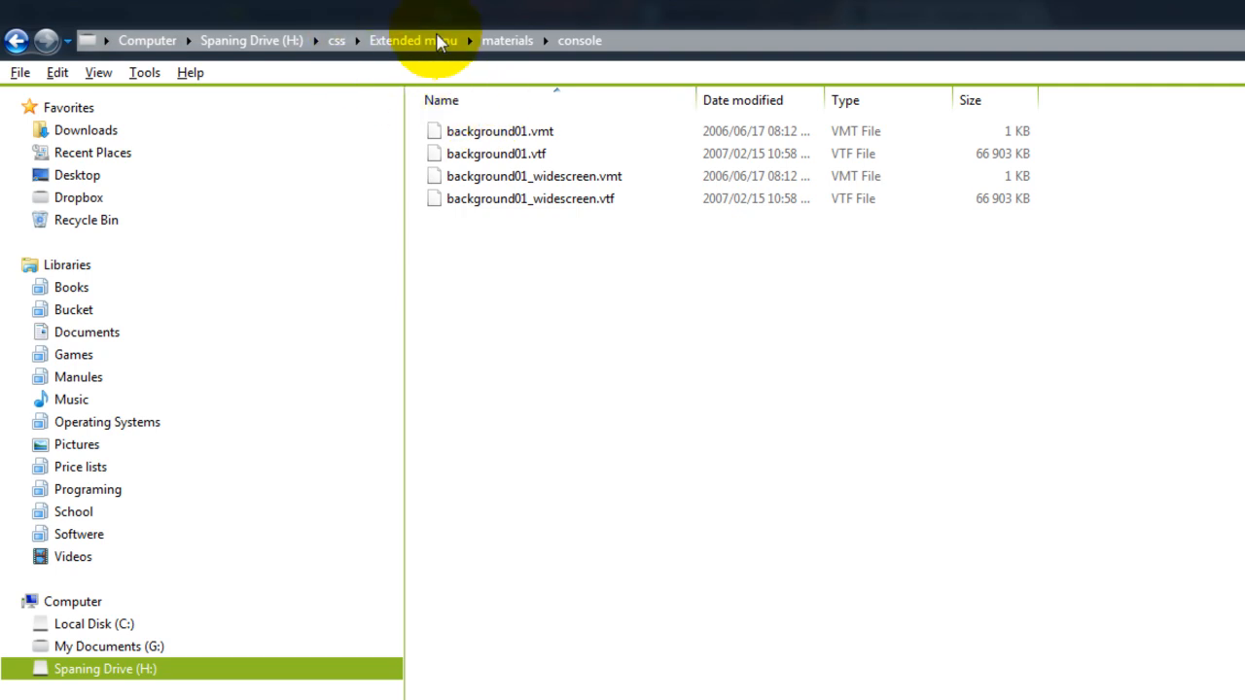
left_click(412, 39)
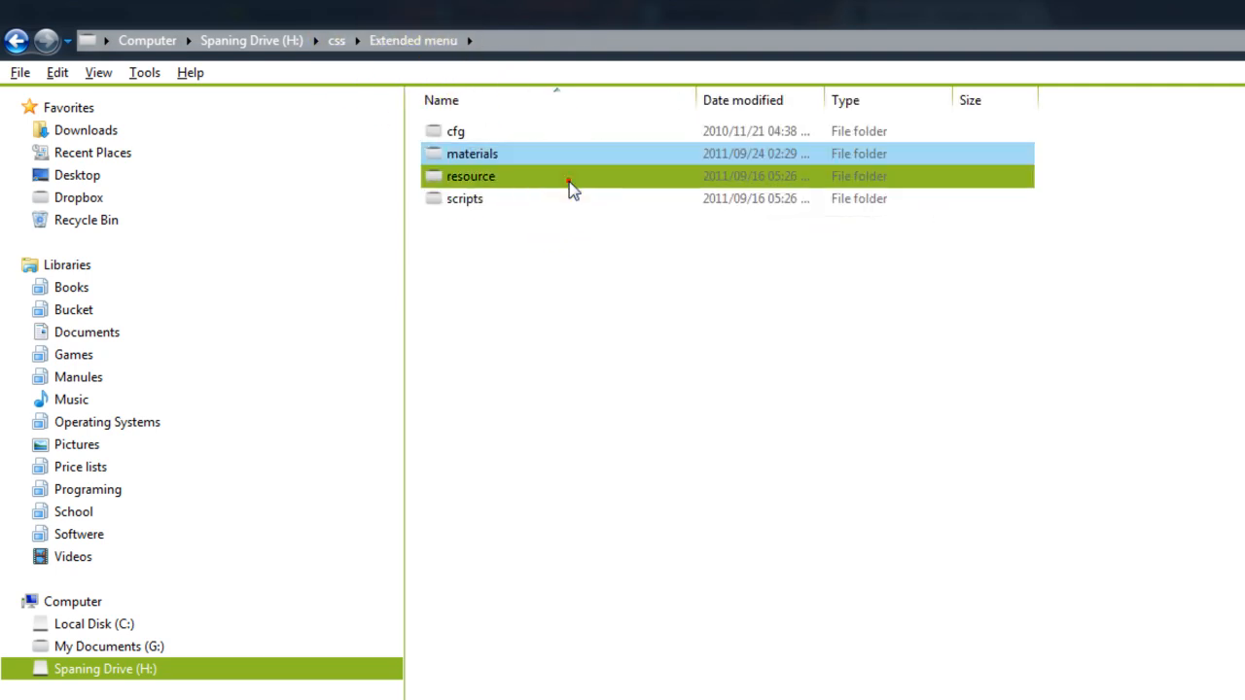
Step: Look through the resource folder's fonts and scheme files and return to Extended menu
double_click(470, 175)
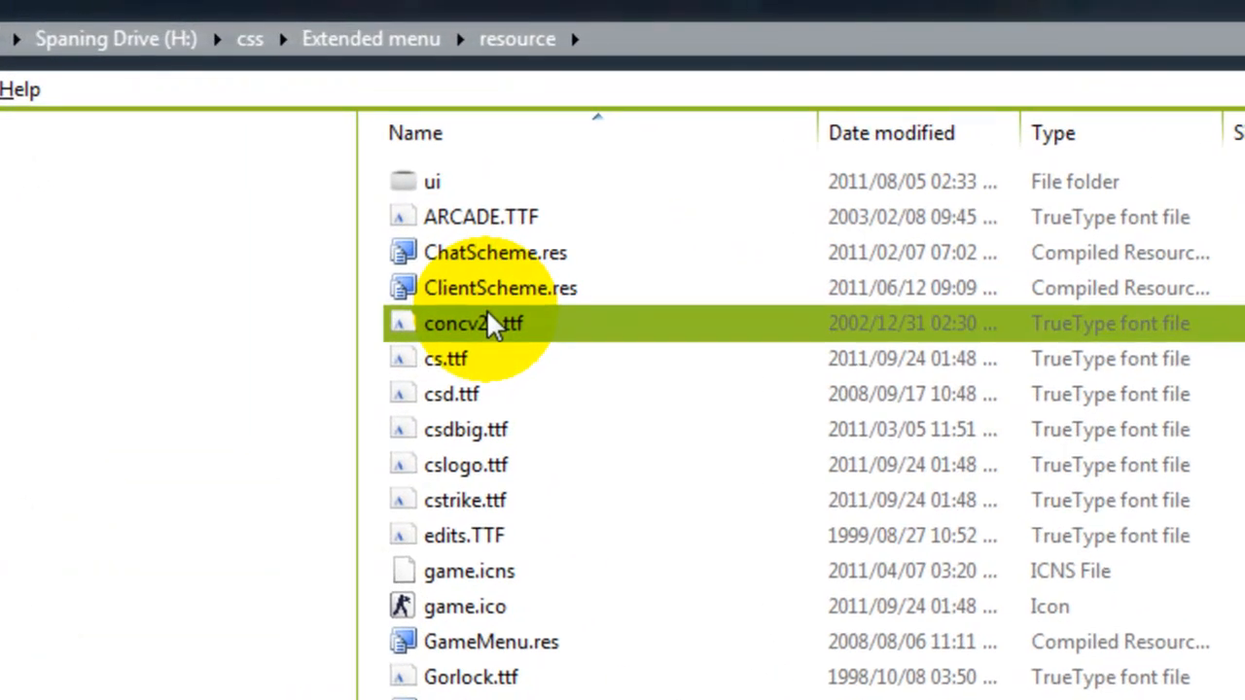
mouse_move(704, 441)
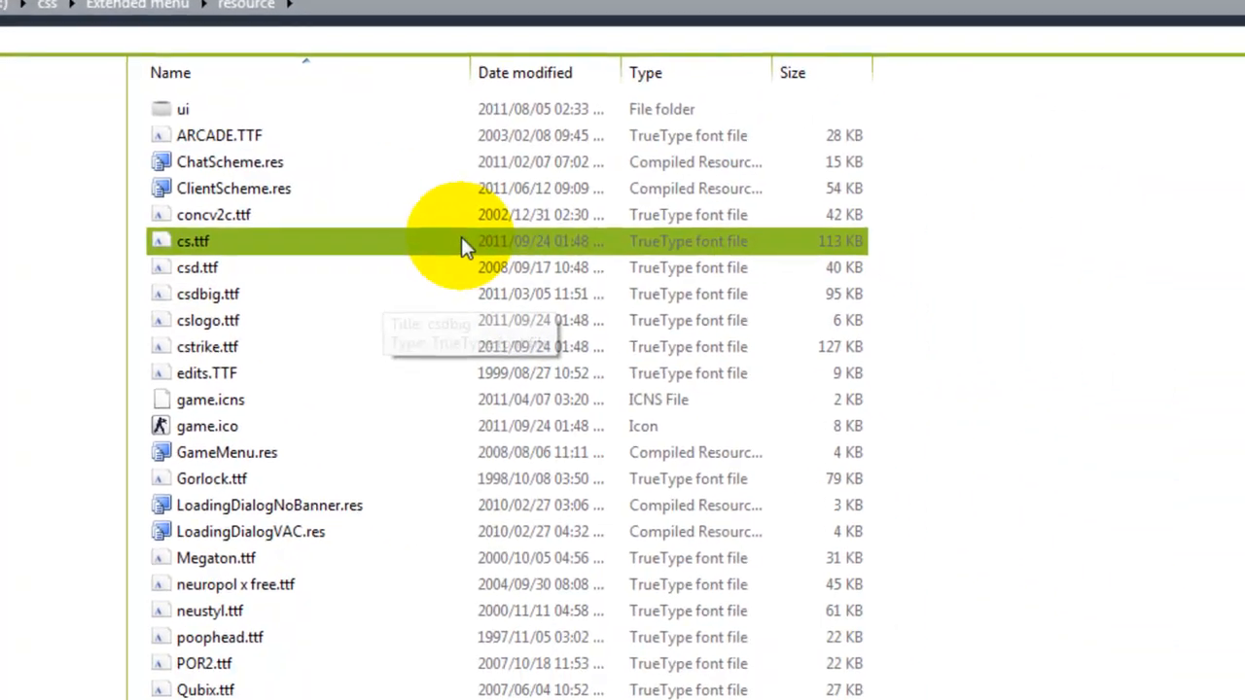
left_click(128, 4)
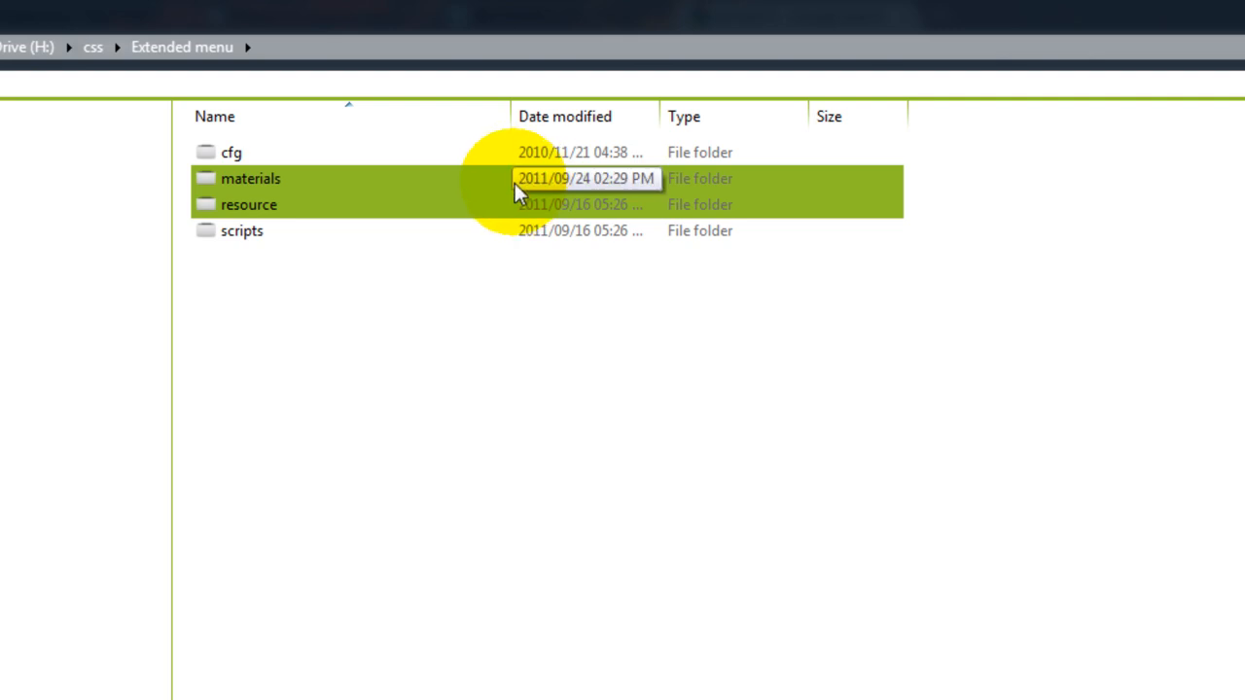
left_click(548, 335)
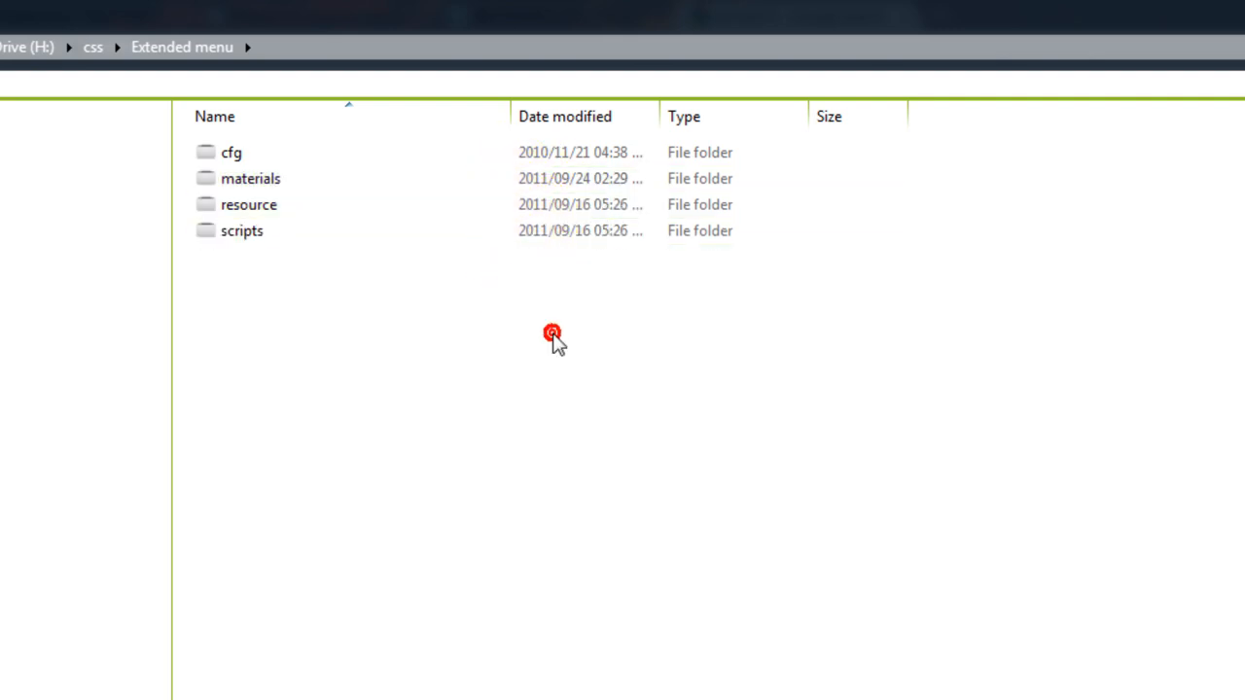
left_click(552, 334)
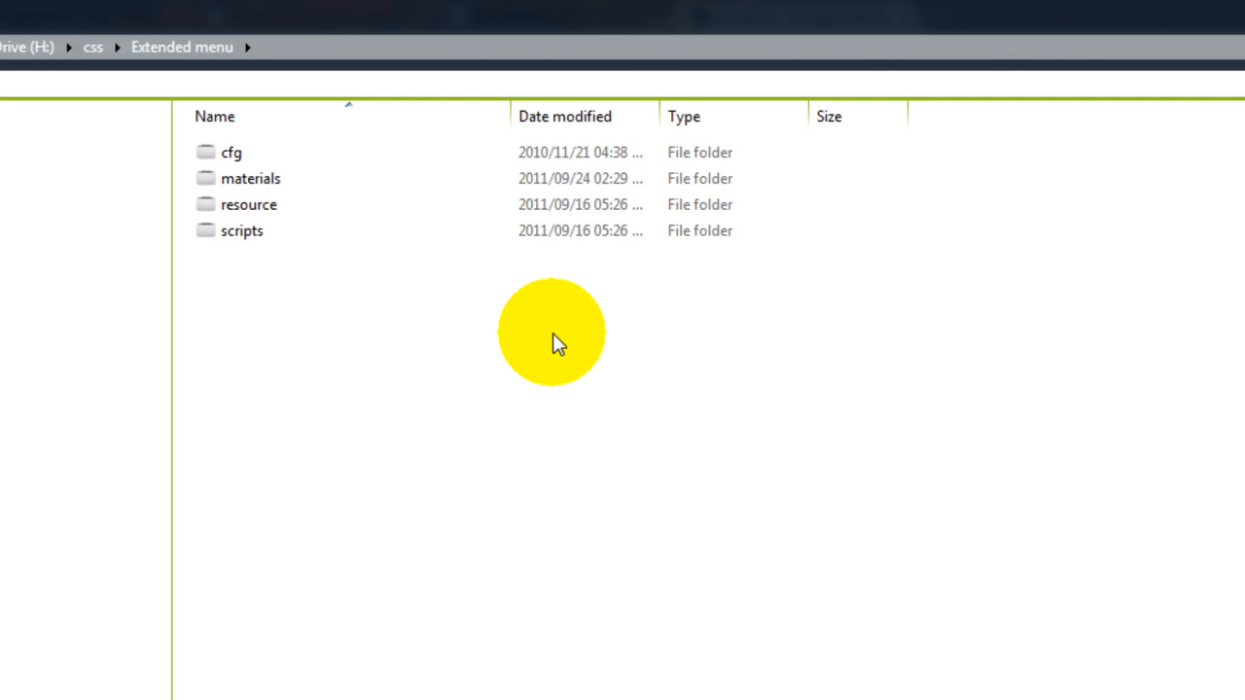
mouse_move(554, 359)
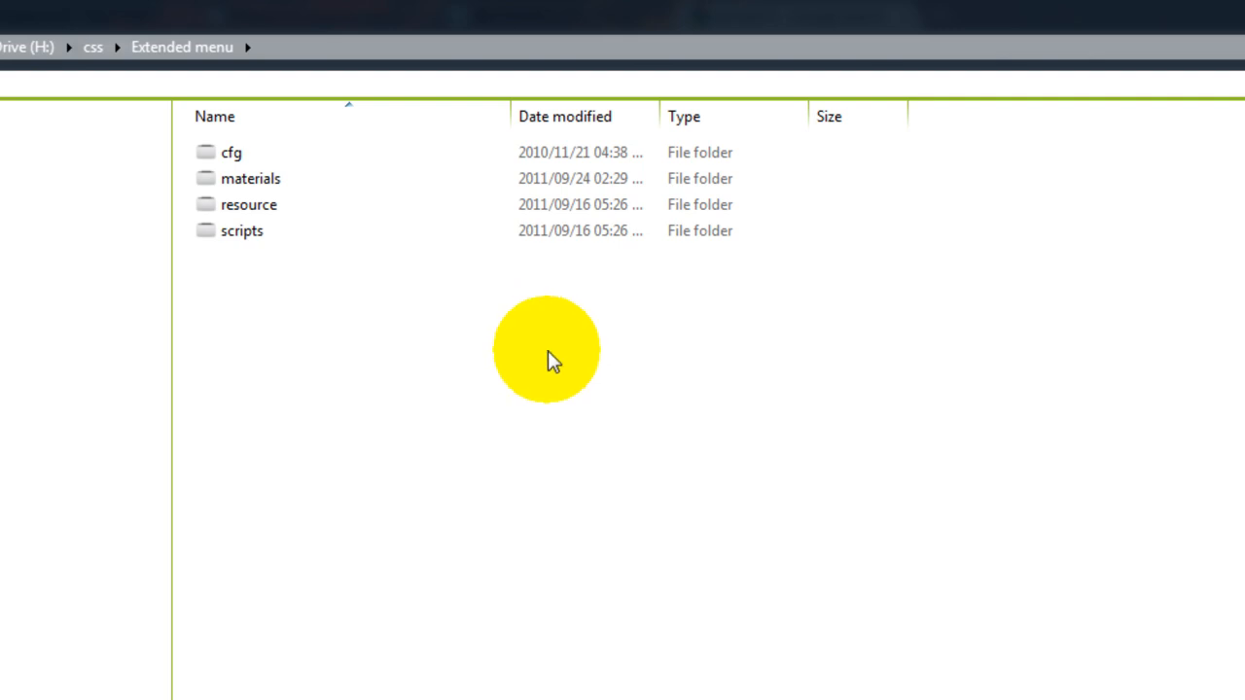
mouse_move(568, 348)
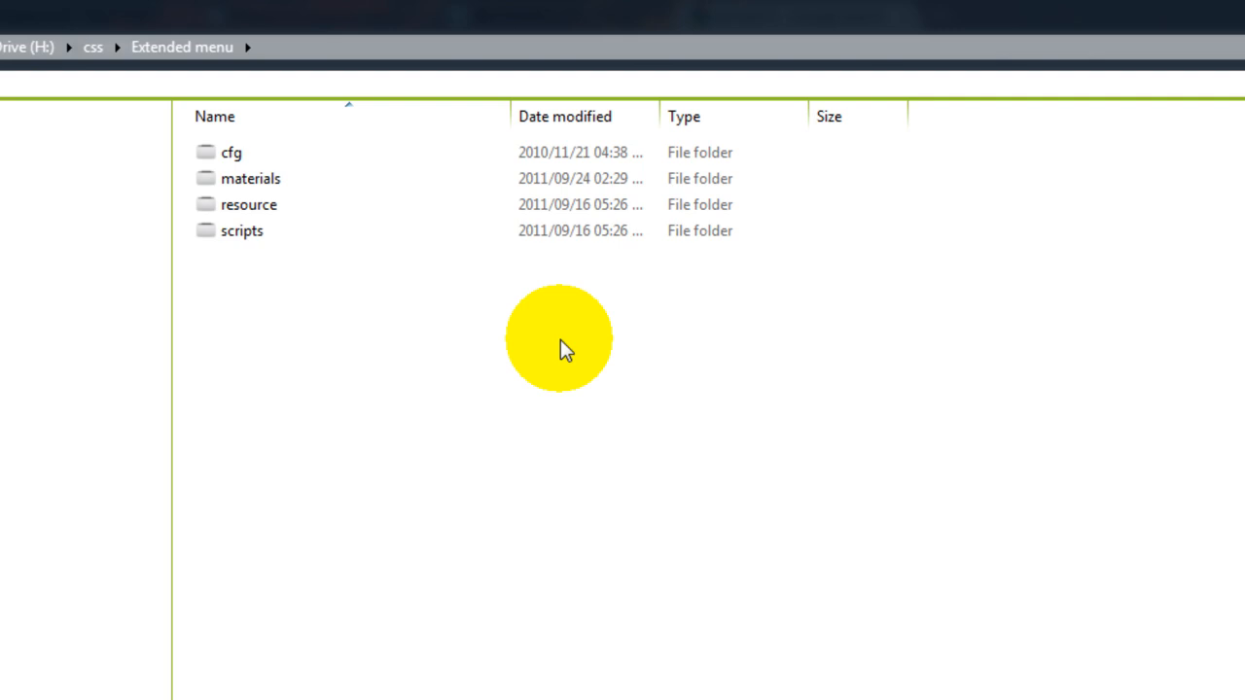
mouse_move(546, 357)
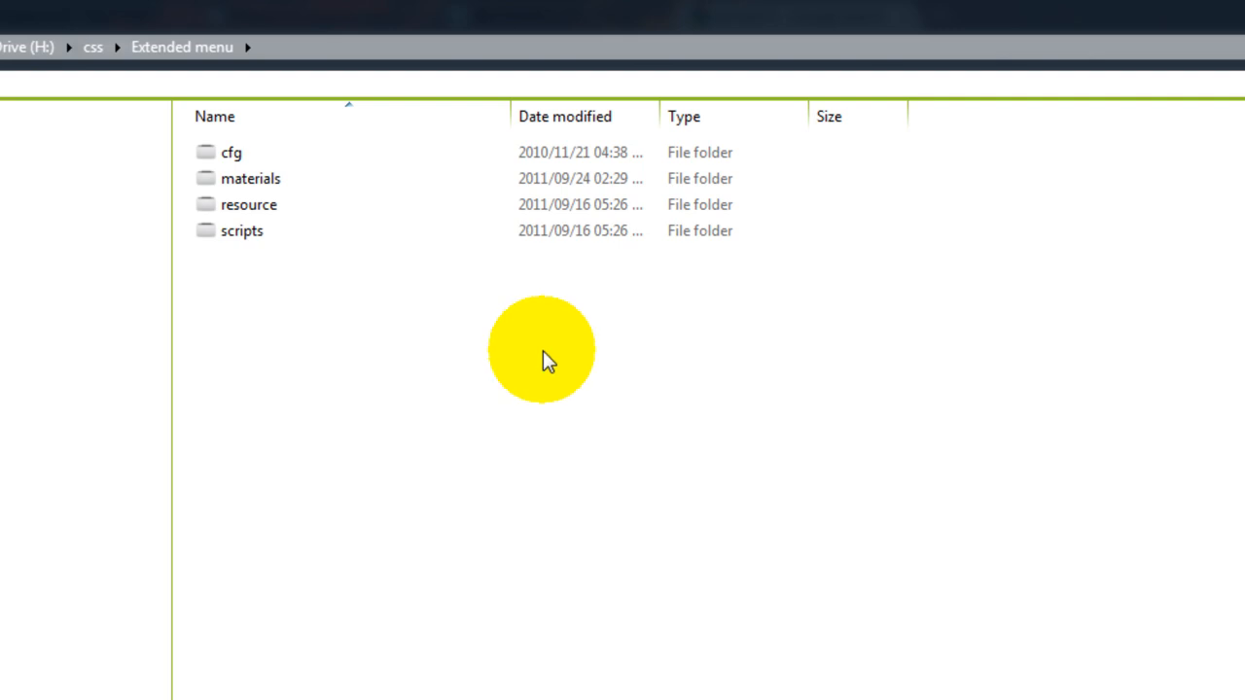
mouse_move(547, 348)
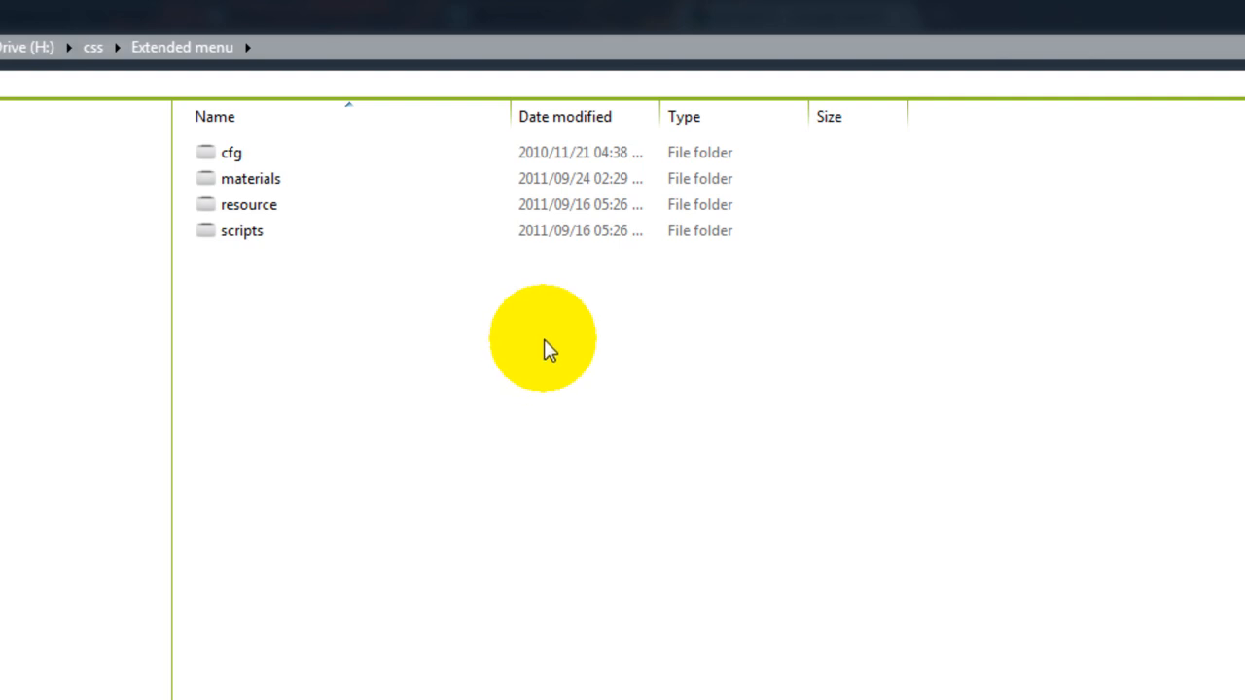
mouse_move(518, 360)
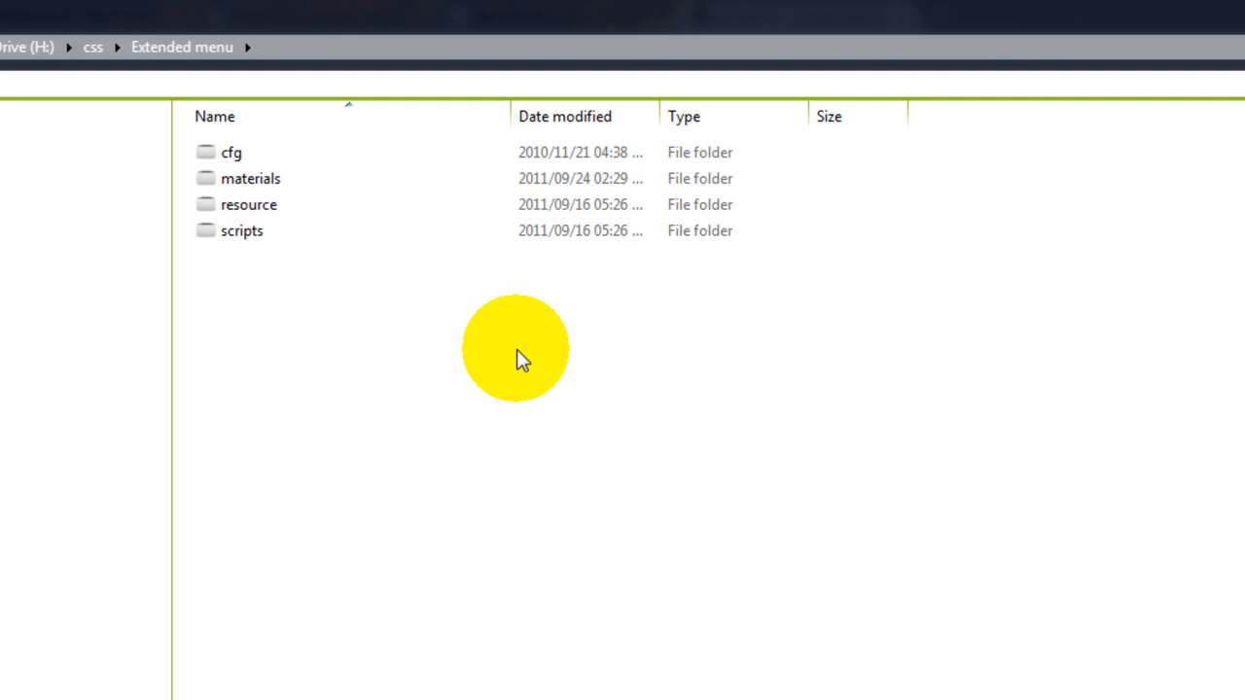
Step: Select the resource folder and bring up the Start menu's installed programs
left_click(249, 204)
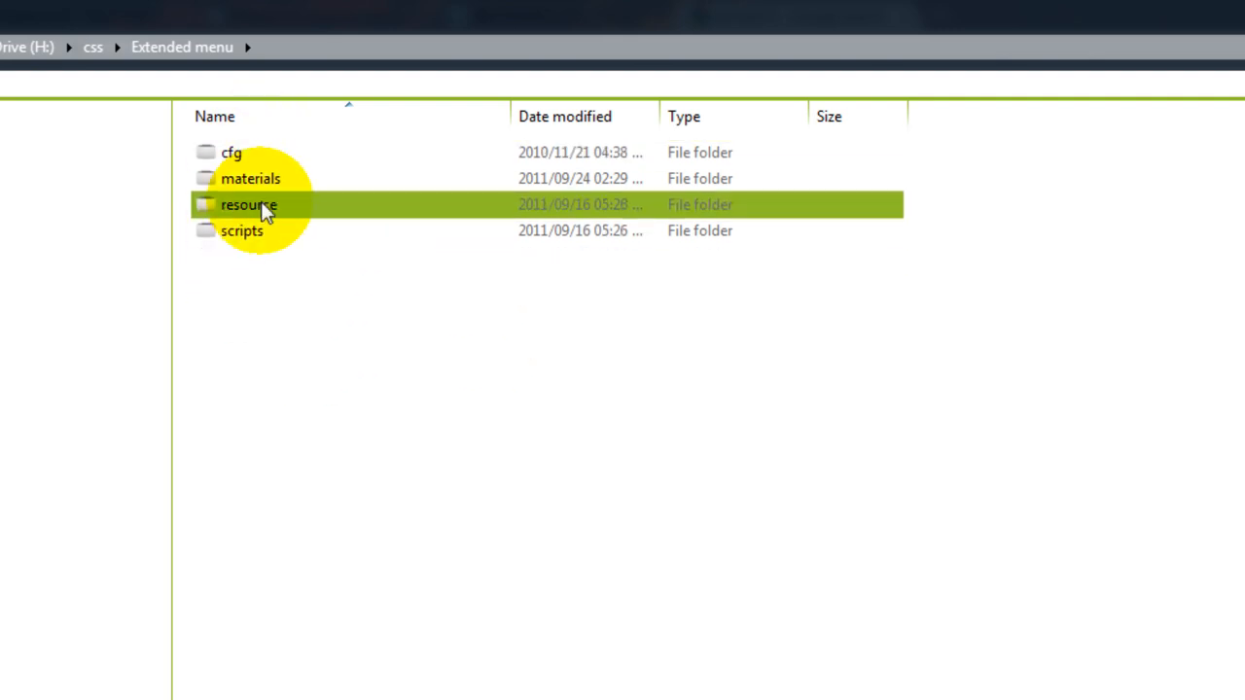
left_click(424, 373)
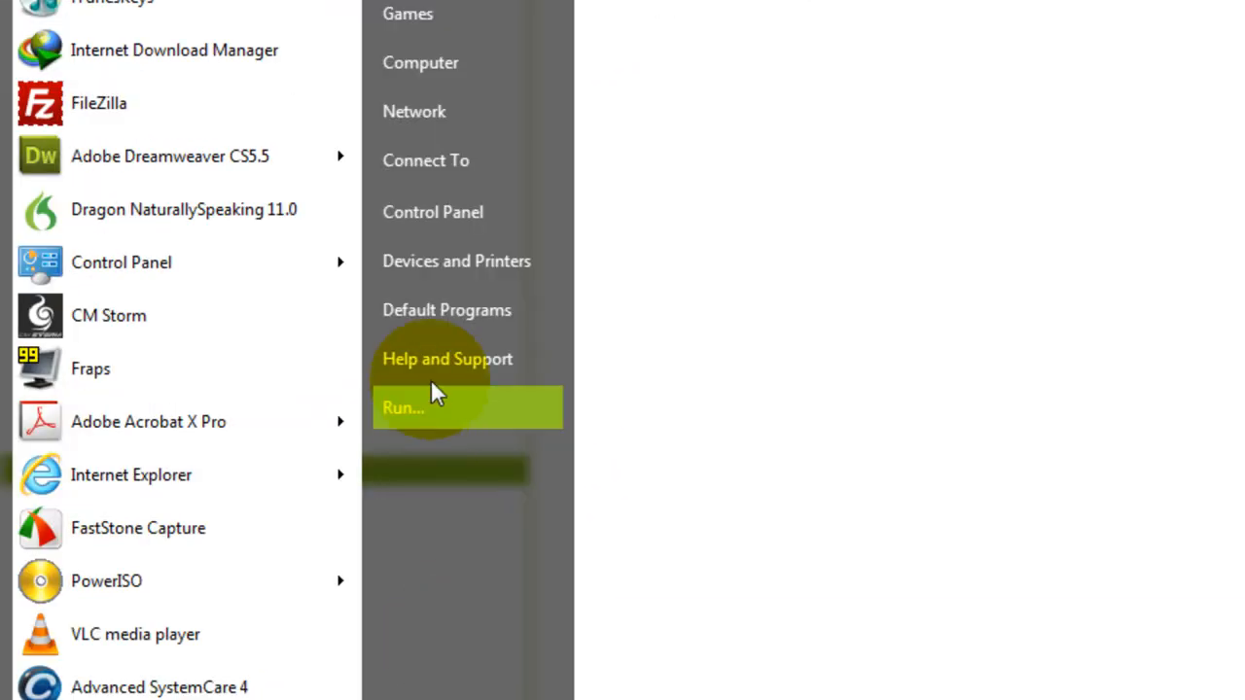
Step: Go to the computer's drives, into Local Disk (C:) and Program Files (x86)
left_click(420, 62)
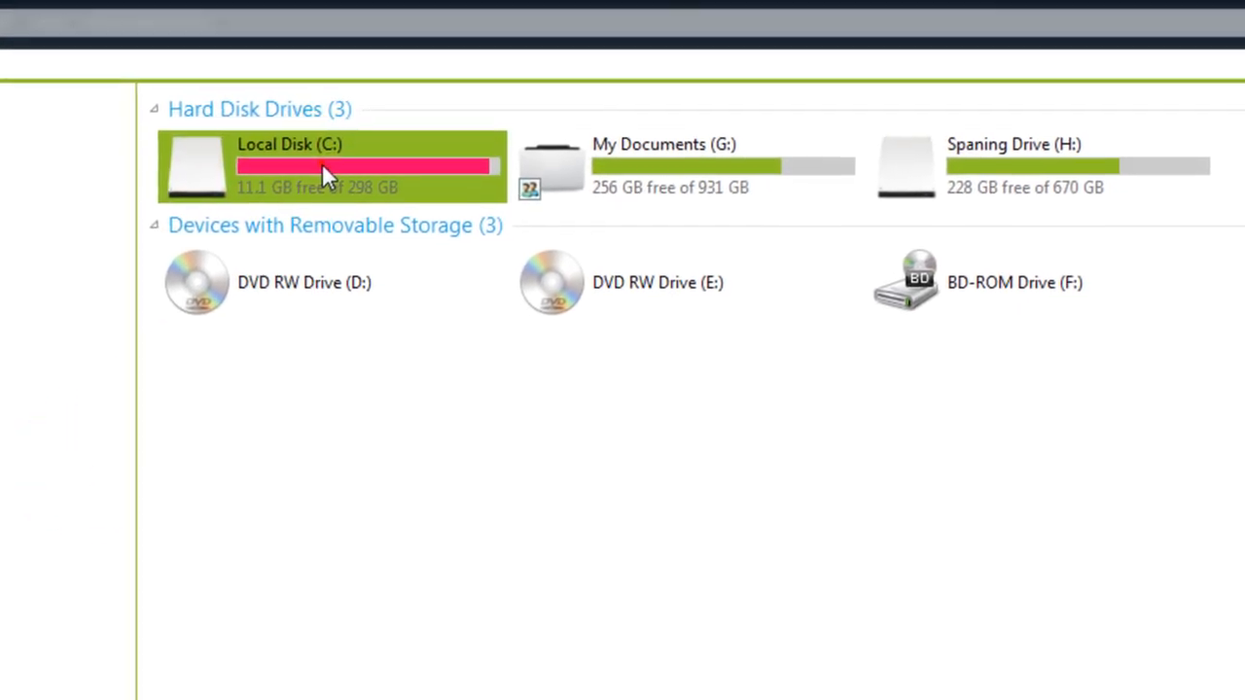
double_click(327, 165)
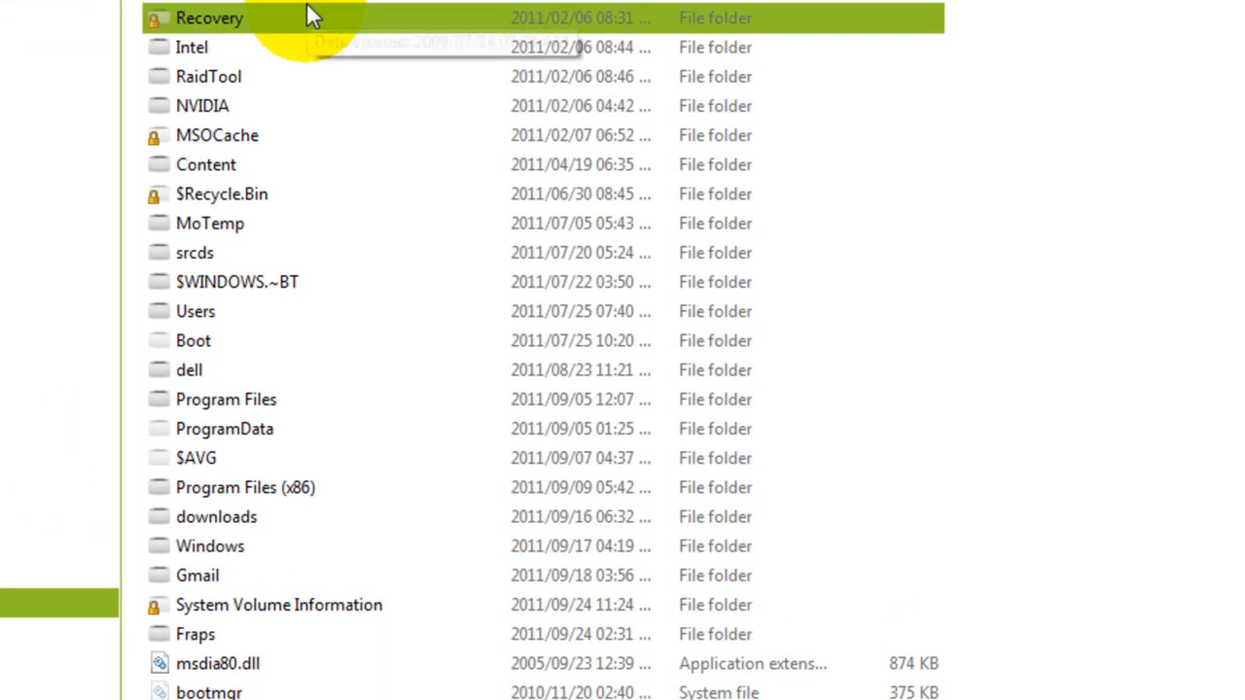
mouse_move(225, 513)
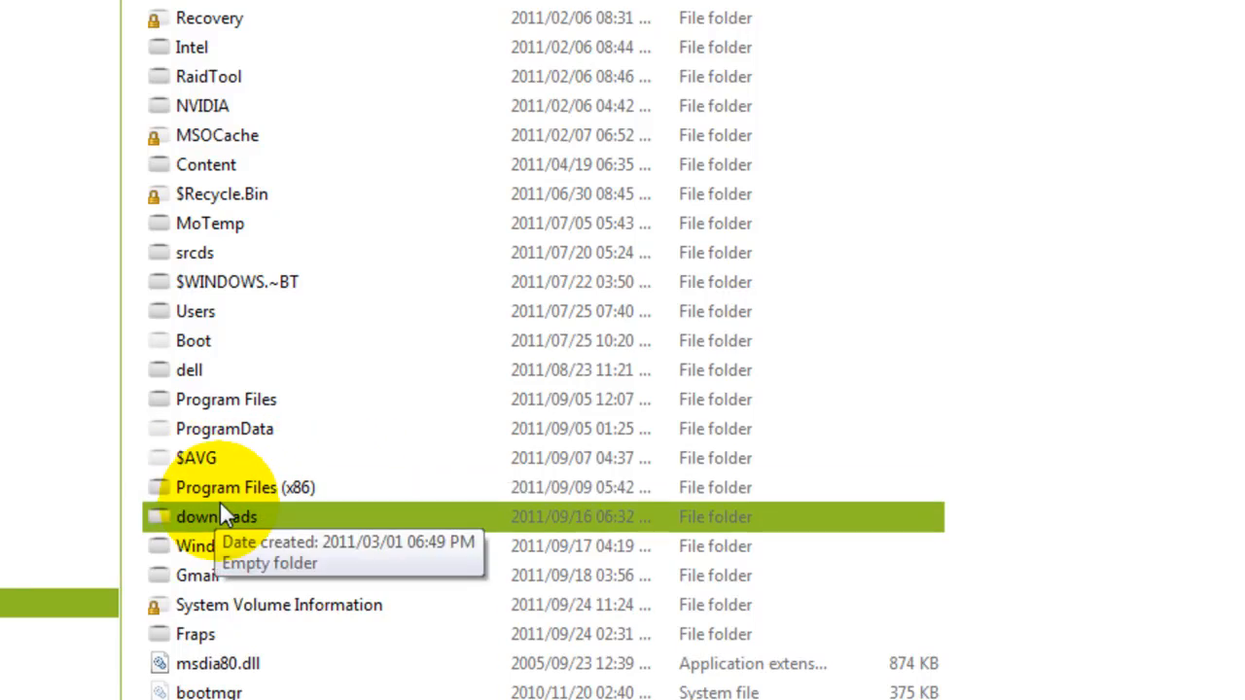
mouse_move(282, 517)
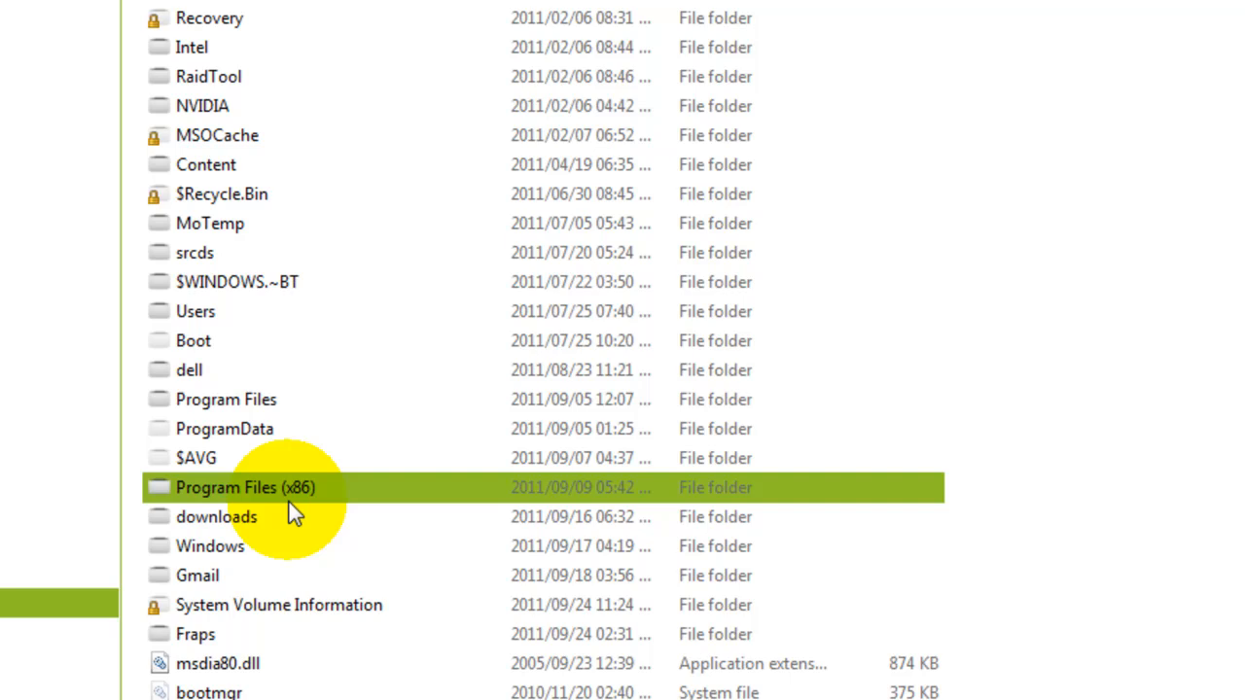
left_click(226, 399)
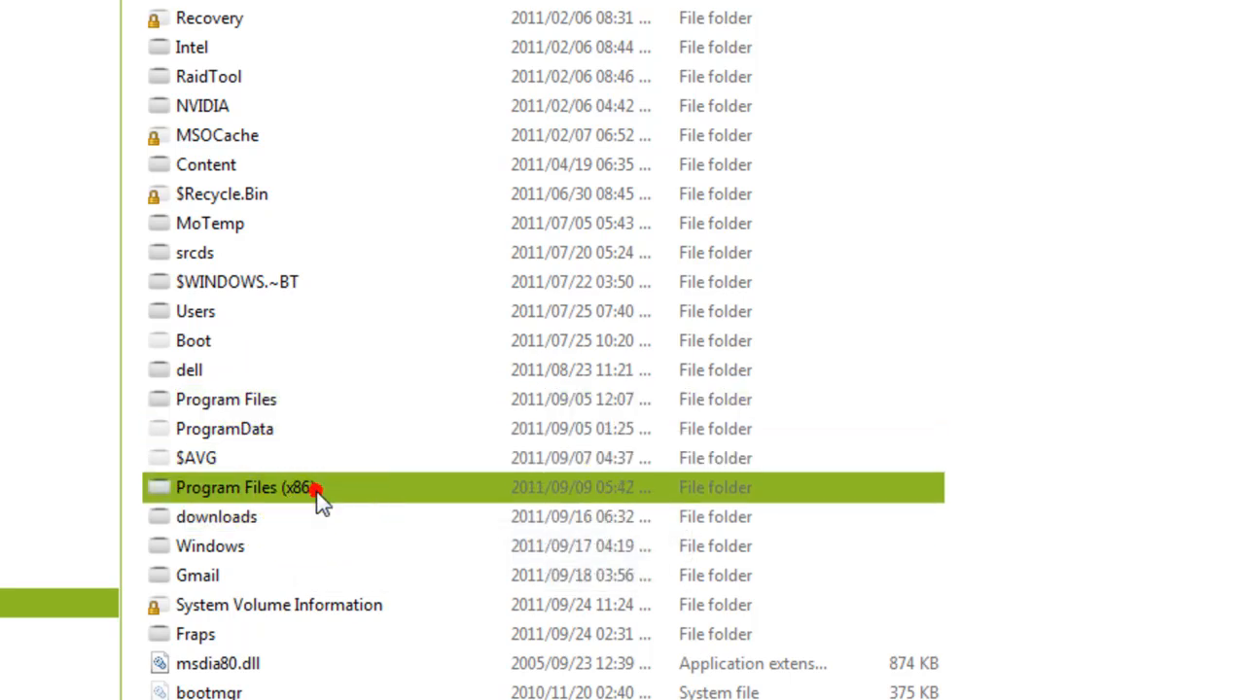
mouse_move(309, 509)
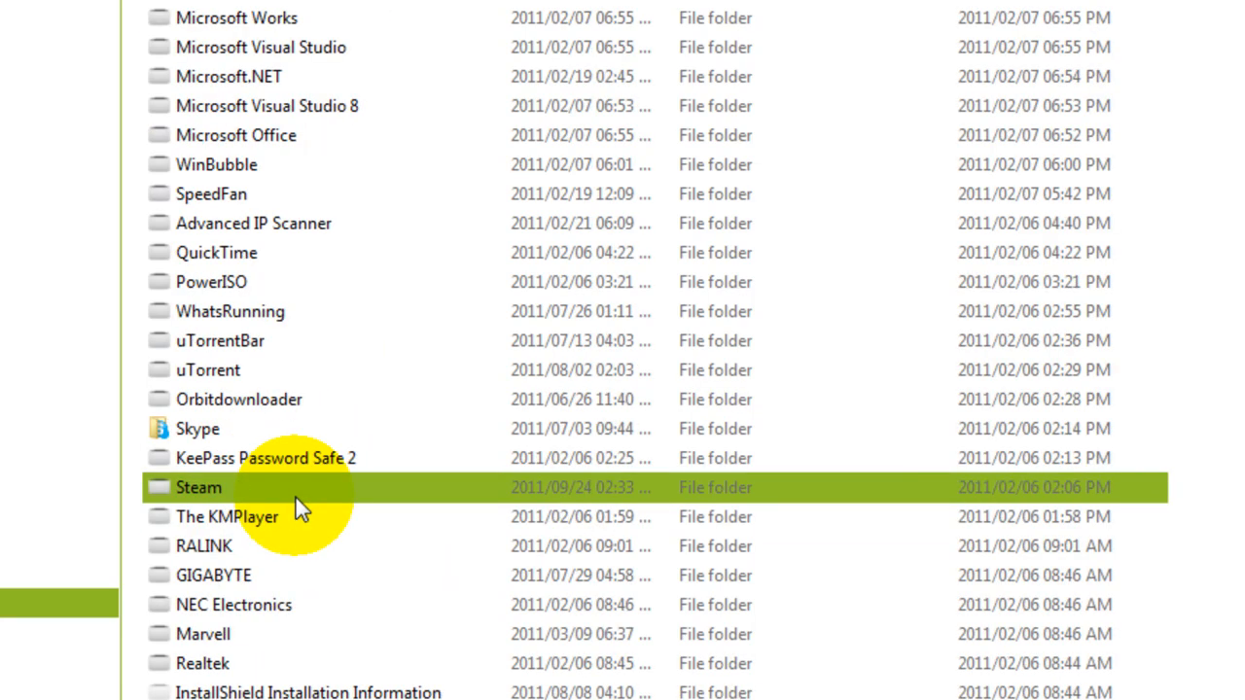
Step: Continue through Steam and steamapps into the counter-strike source cstrike folder
double_click(198, 486)
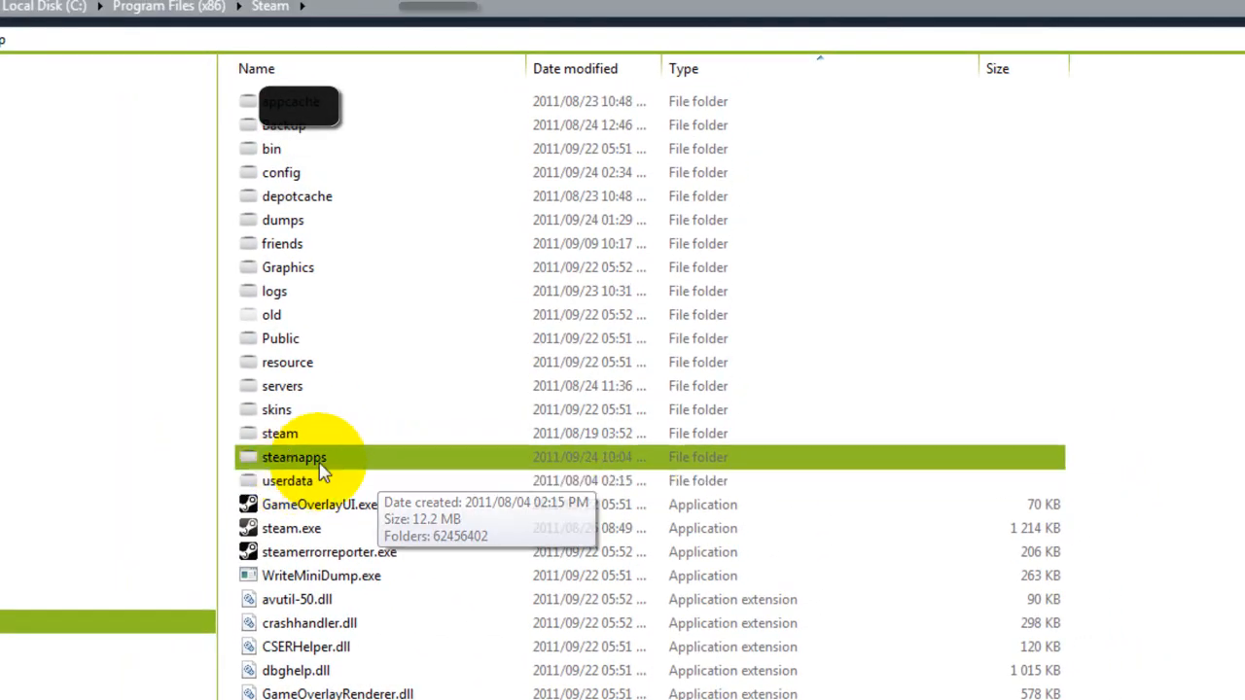
double_click(294, 457)
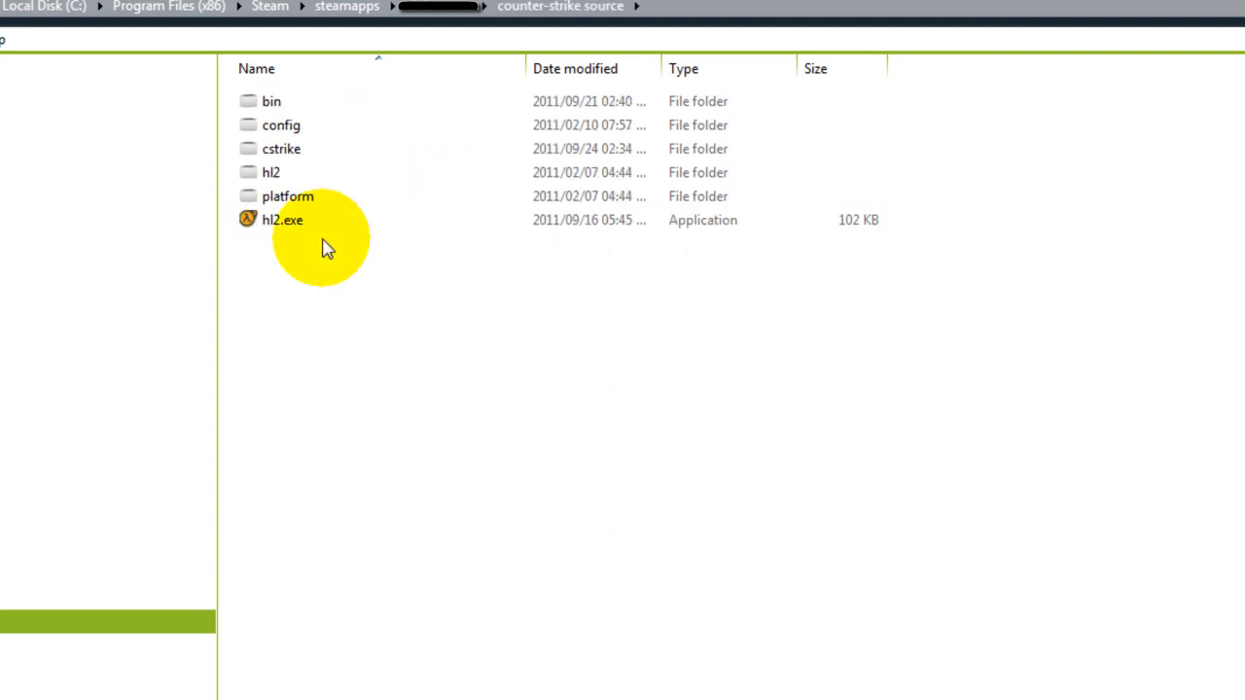
left_click(282, 148)
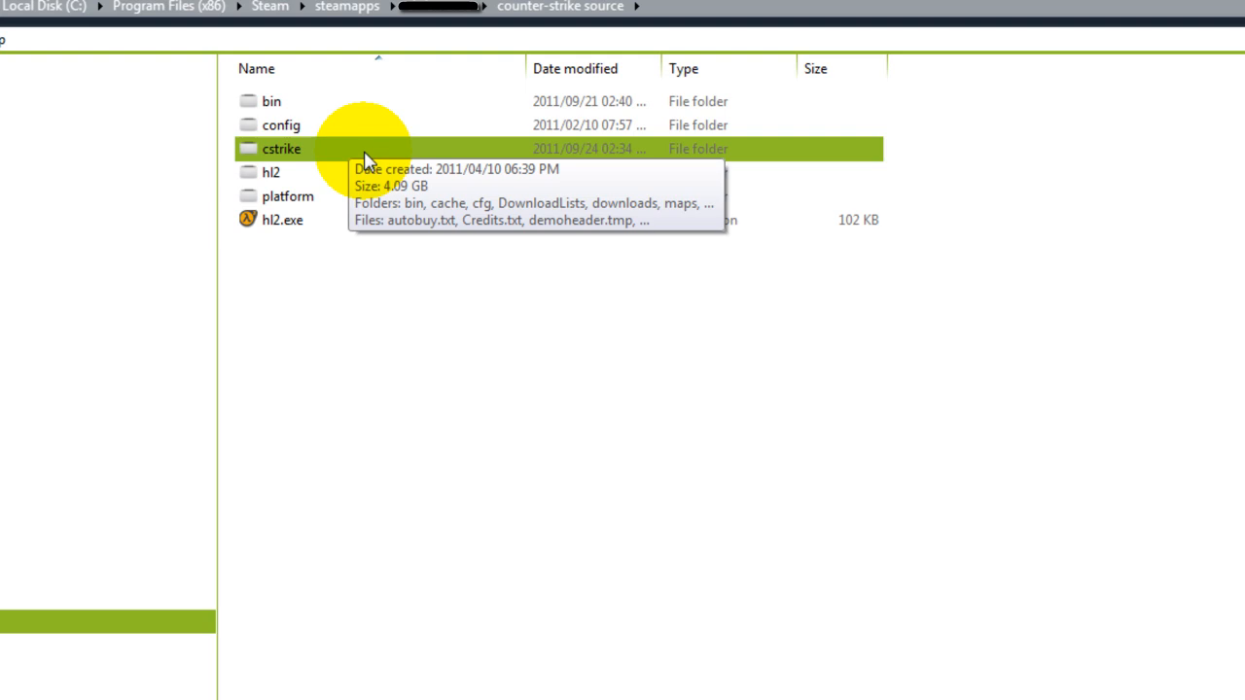
double_click(280, 148)
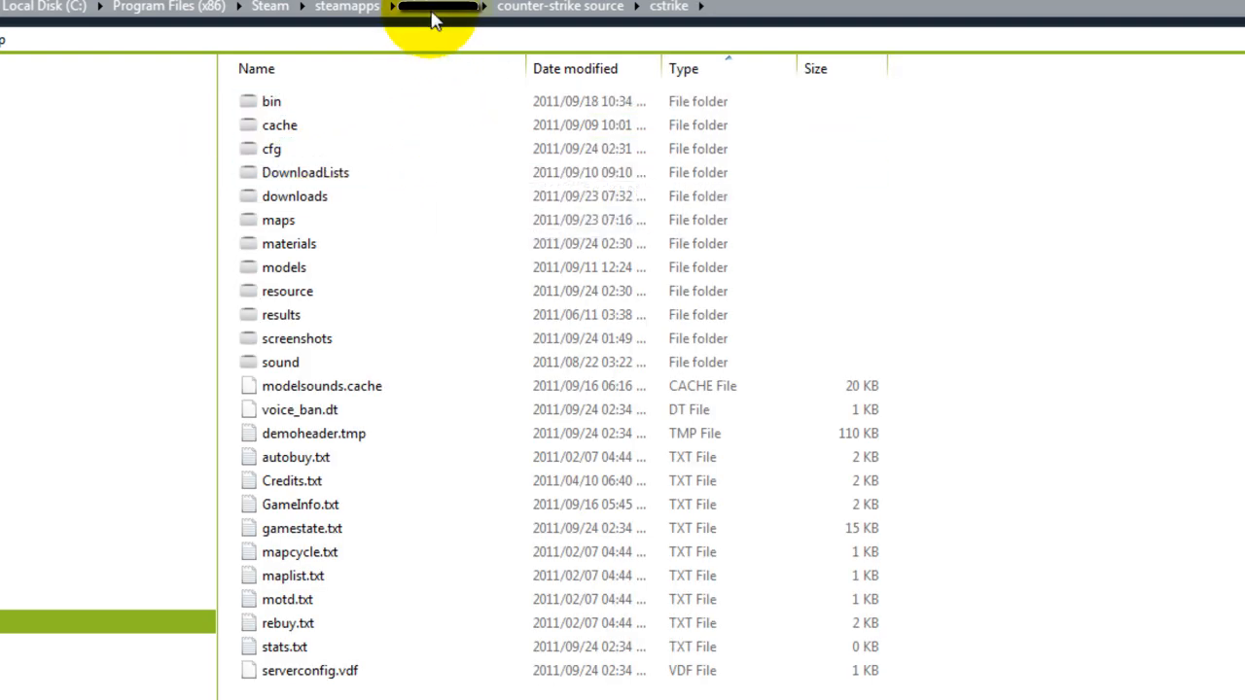
mouse_move(669, 10)
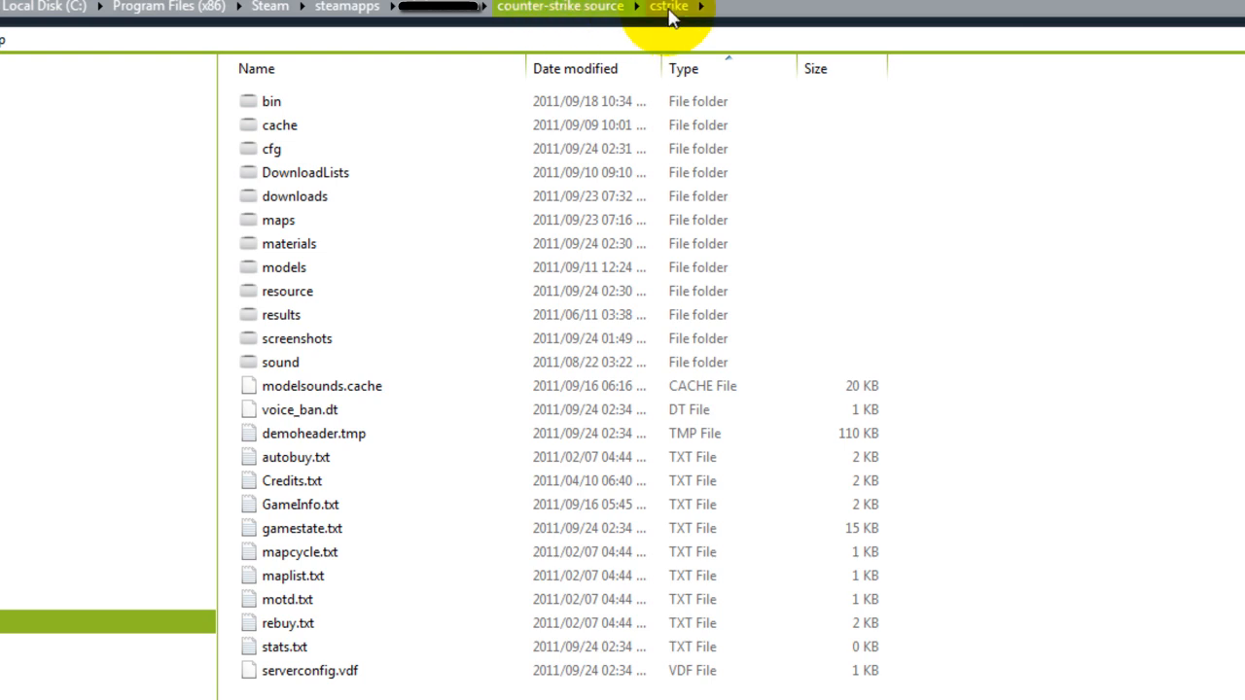
Step: Copy the cfg, materials, resource and scripts folders into cstrike, confirming the overwrite
left_click(288, 292)
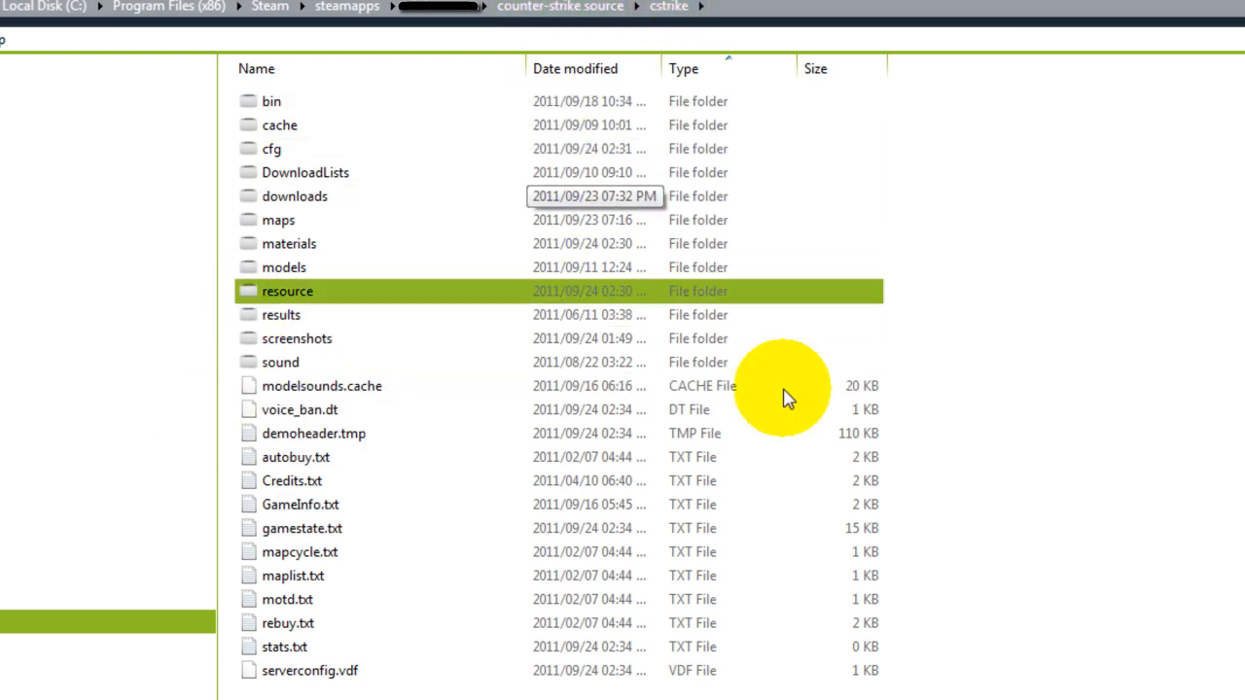
left_click(287, 243)
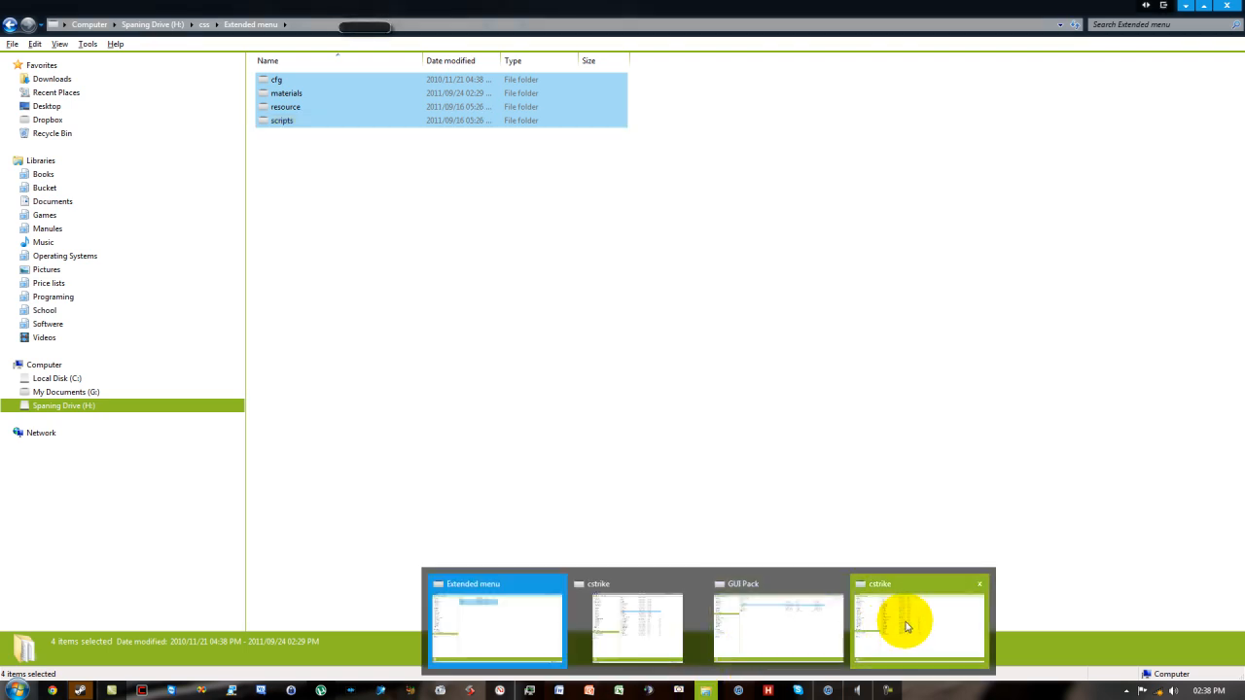
left_click(906, 626)
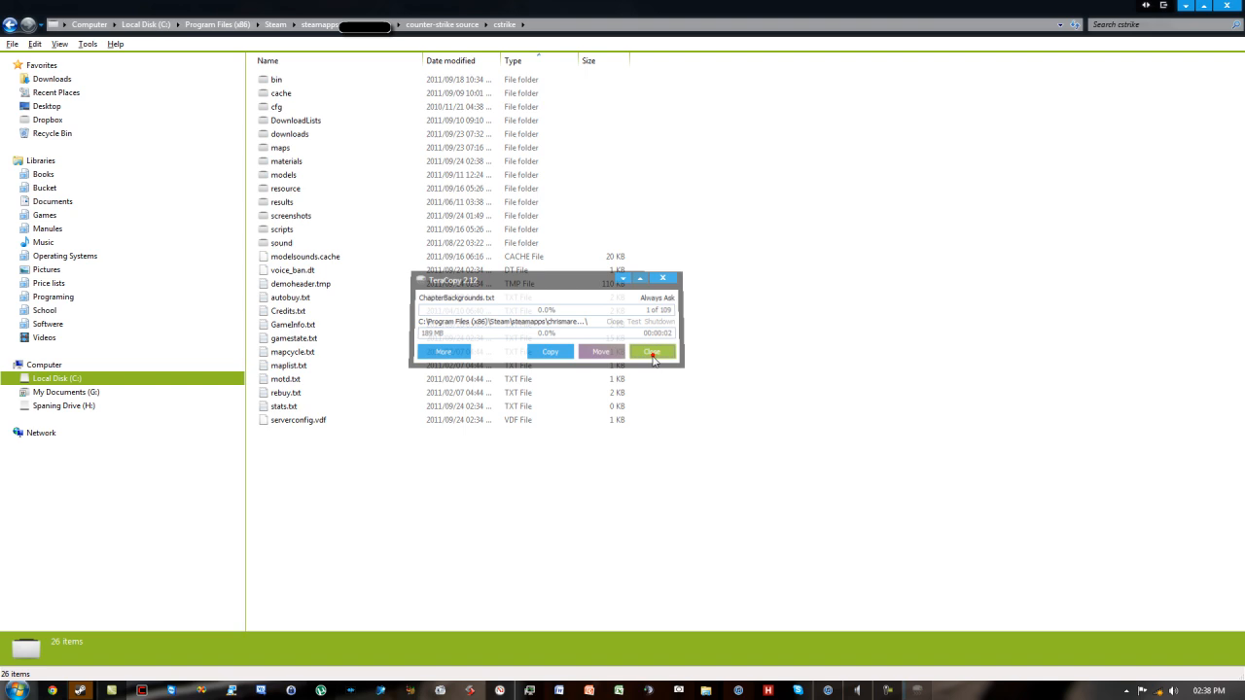
left_click(653, 350)
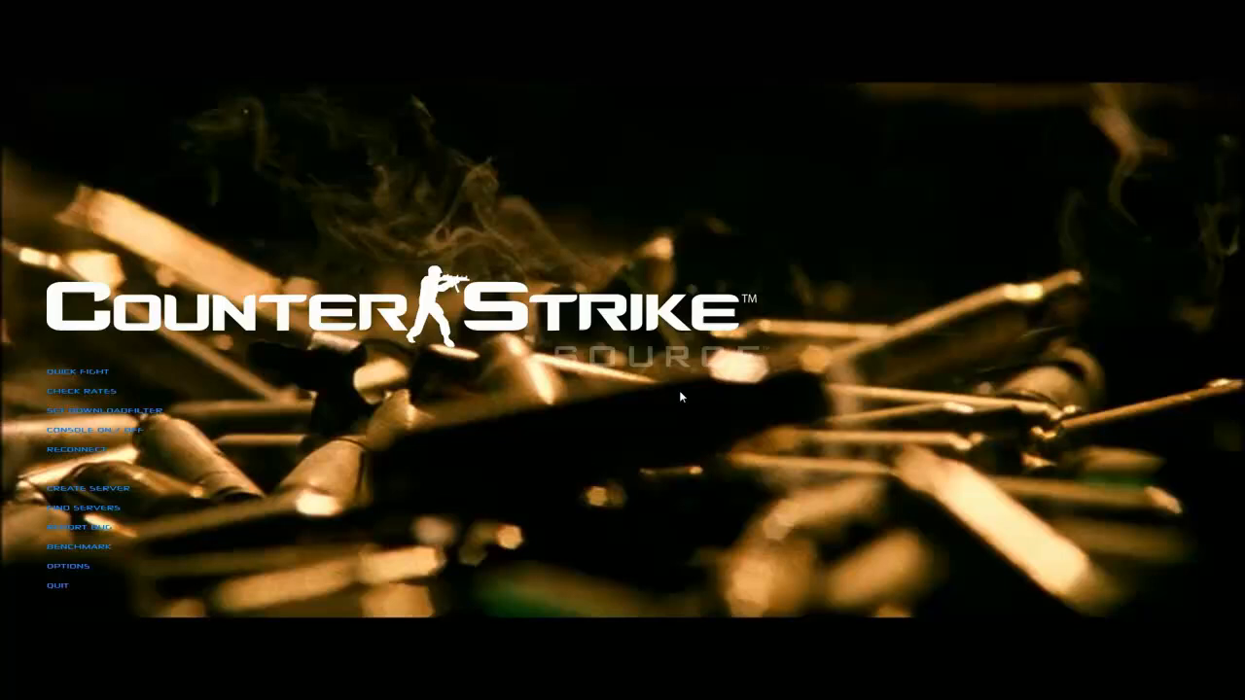
Step: From the bullet-background menu, create a local server on de_dahshur3_pro with bots and start it
left_click(83, 506)
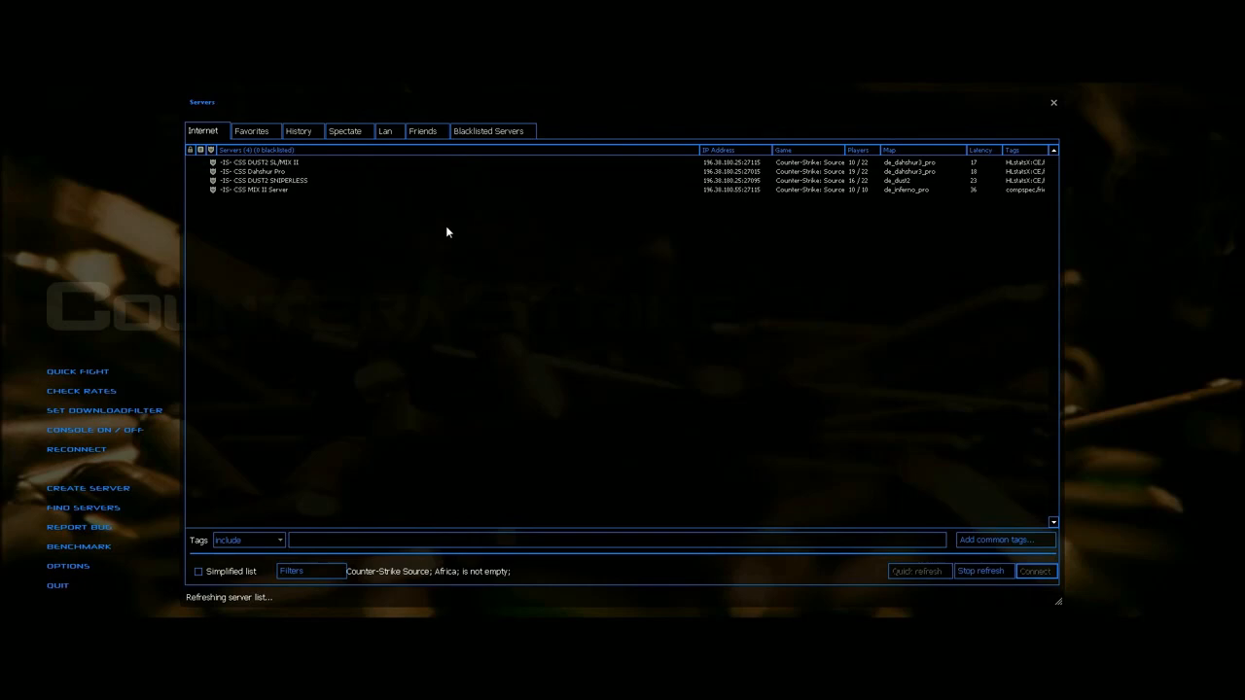
left_click(87, 488)
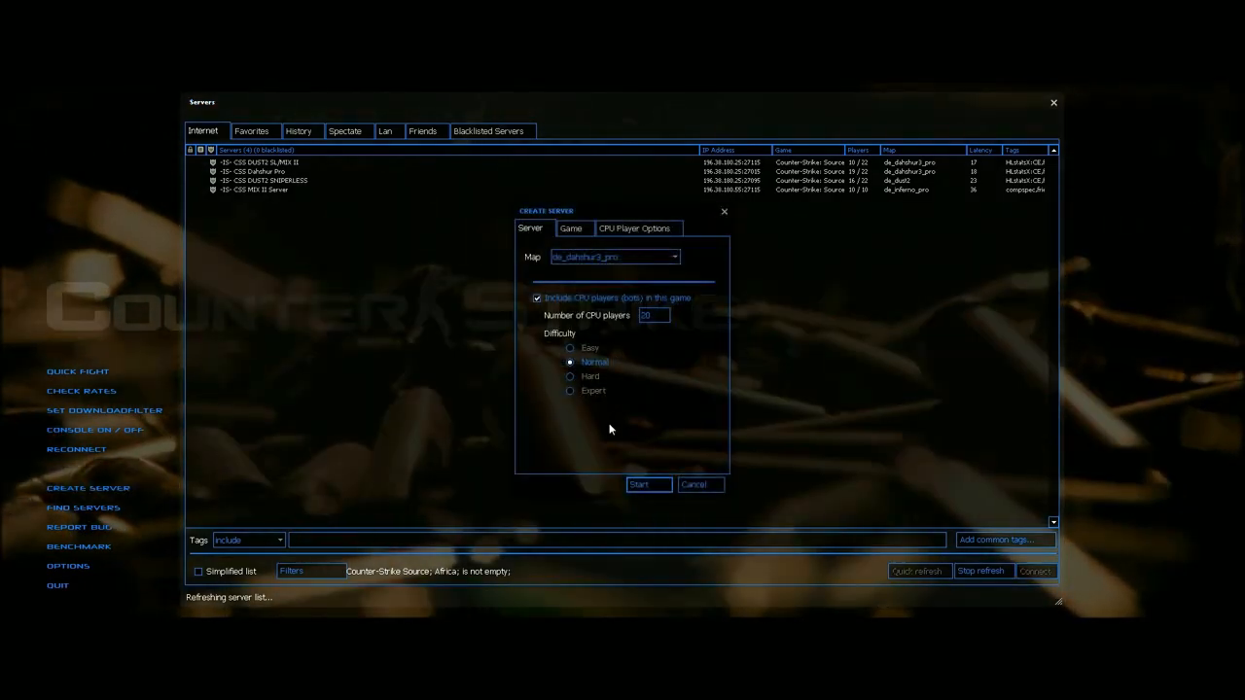
left_click(647, 485)
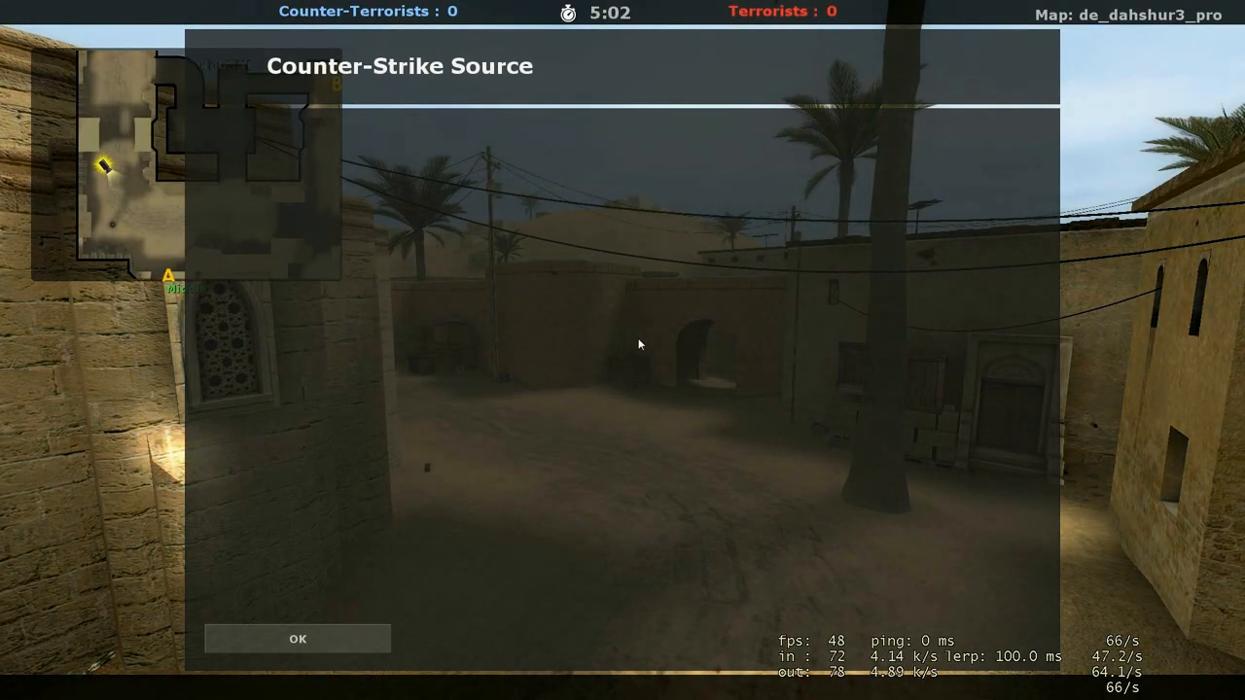
mouse_move(642, 301)
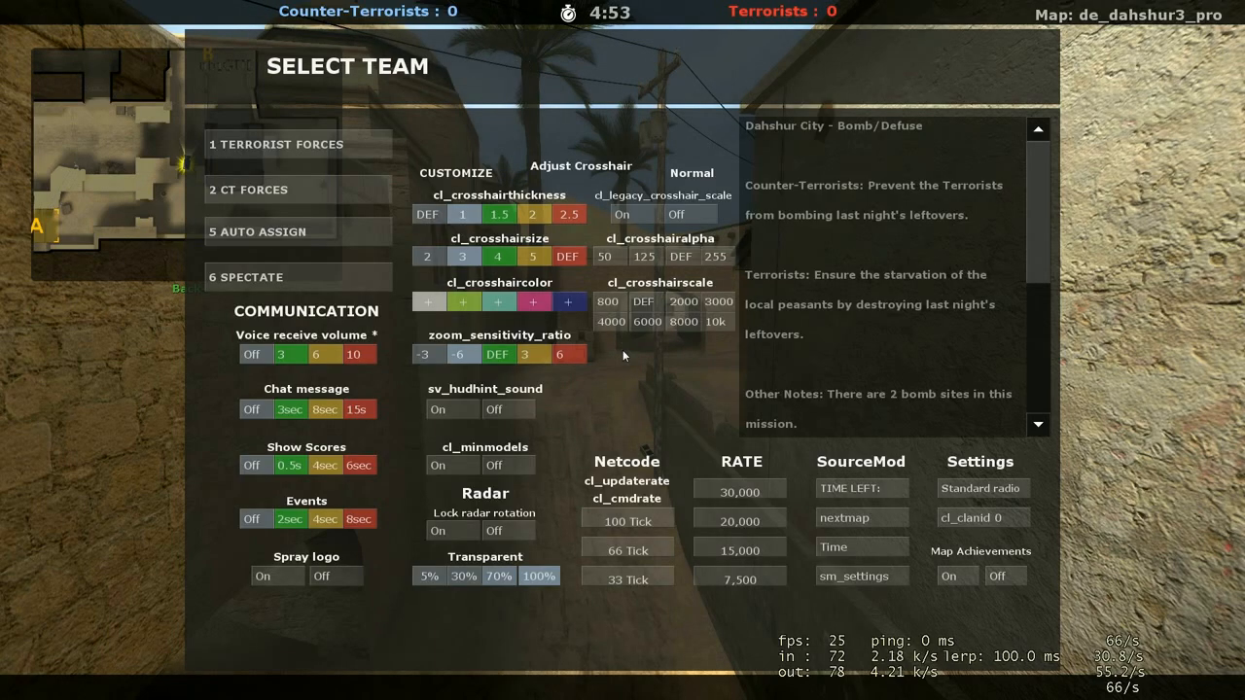
mouse_move(661, 167)
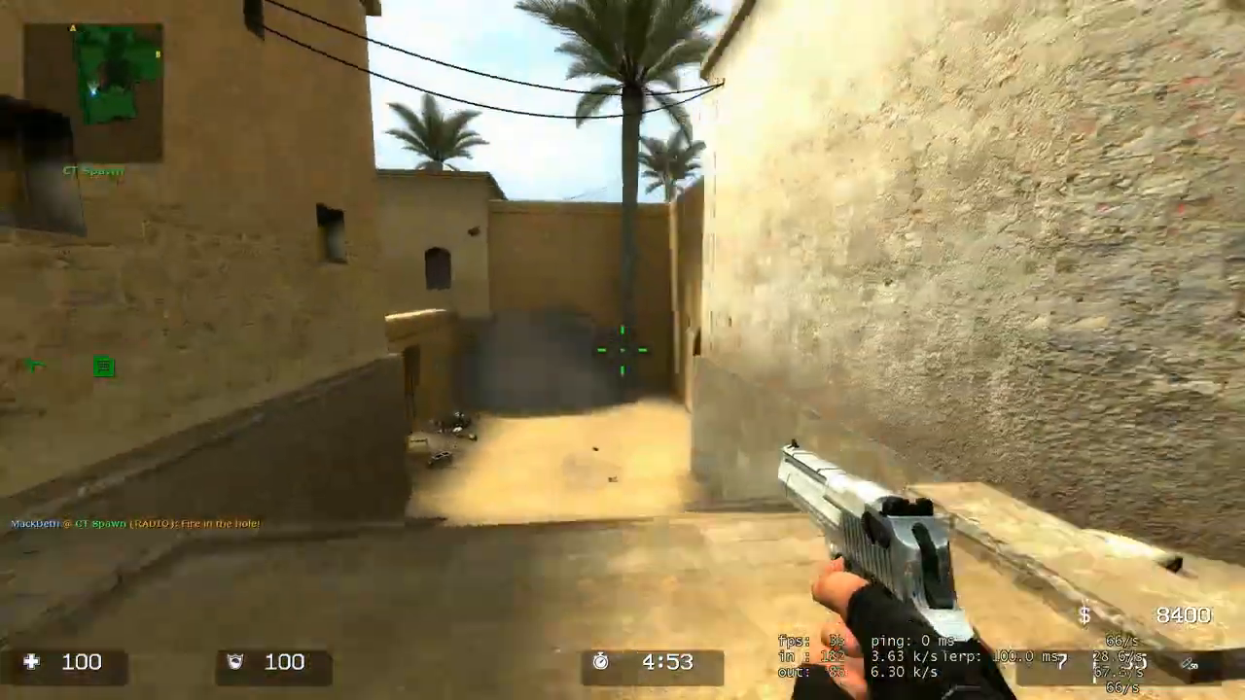
mouse_move(622, 350)
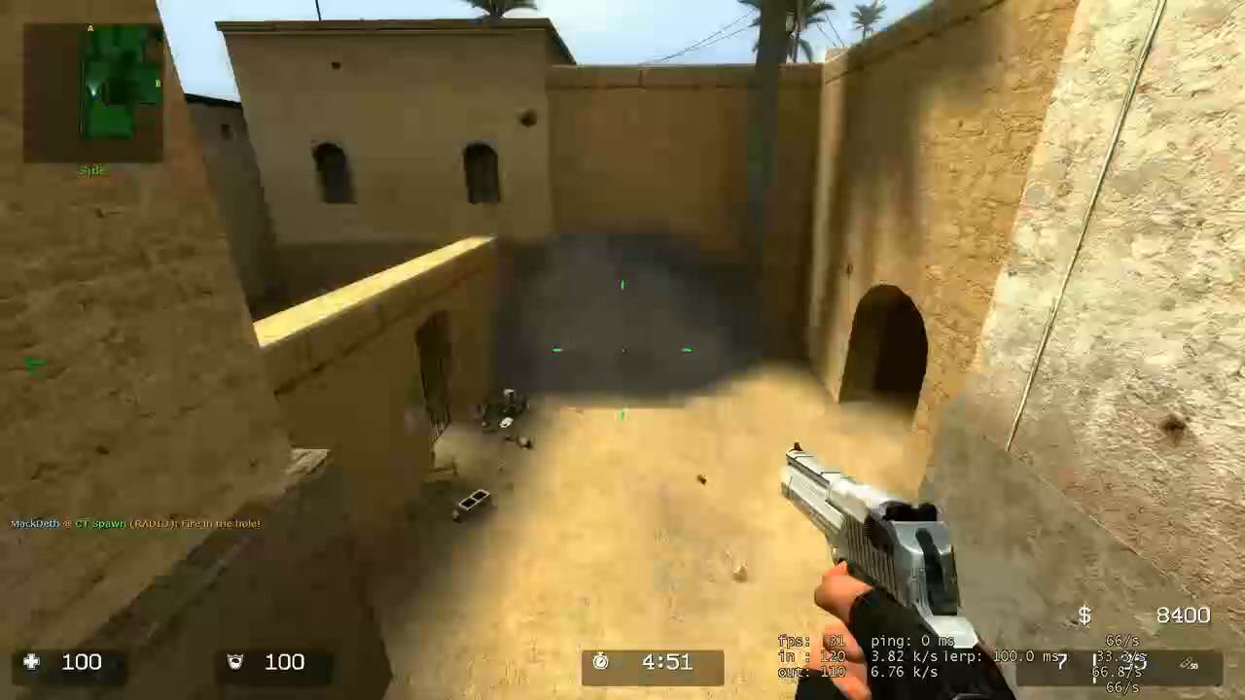
mouse_move(622, 350)
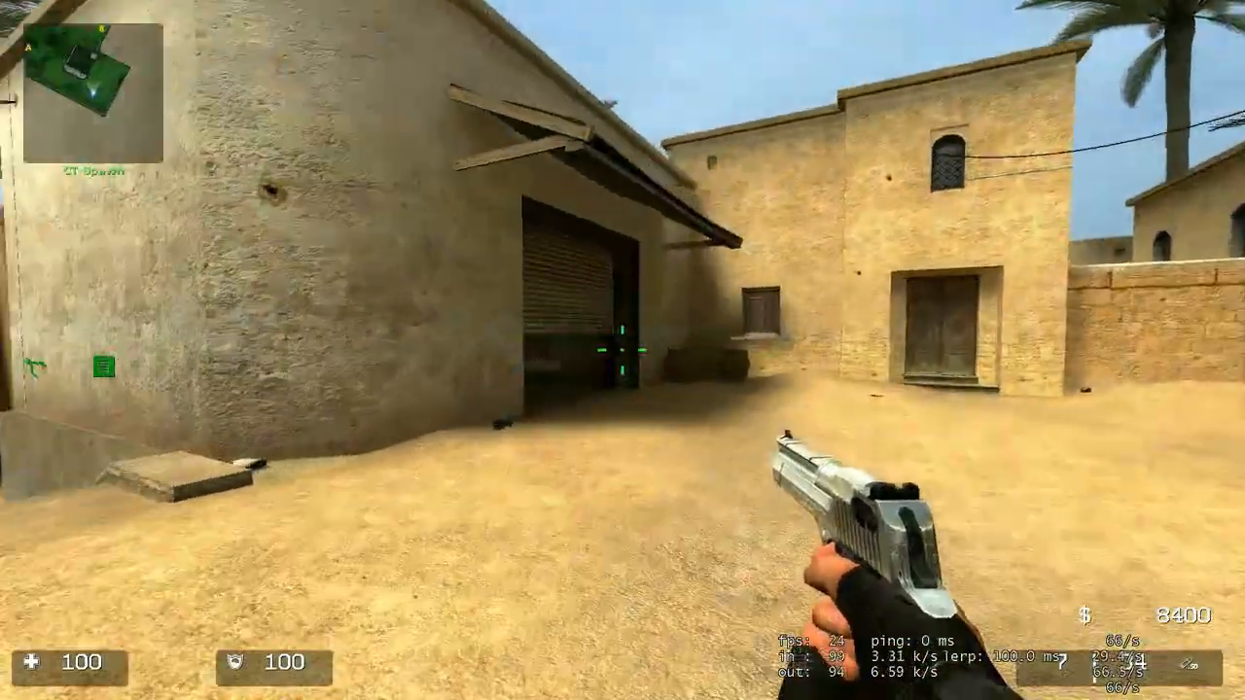
Step: Walk the map with the white HUD and switch from the Desert Eagle to the knife
key("3")
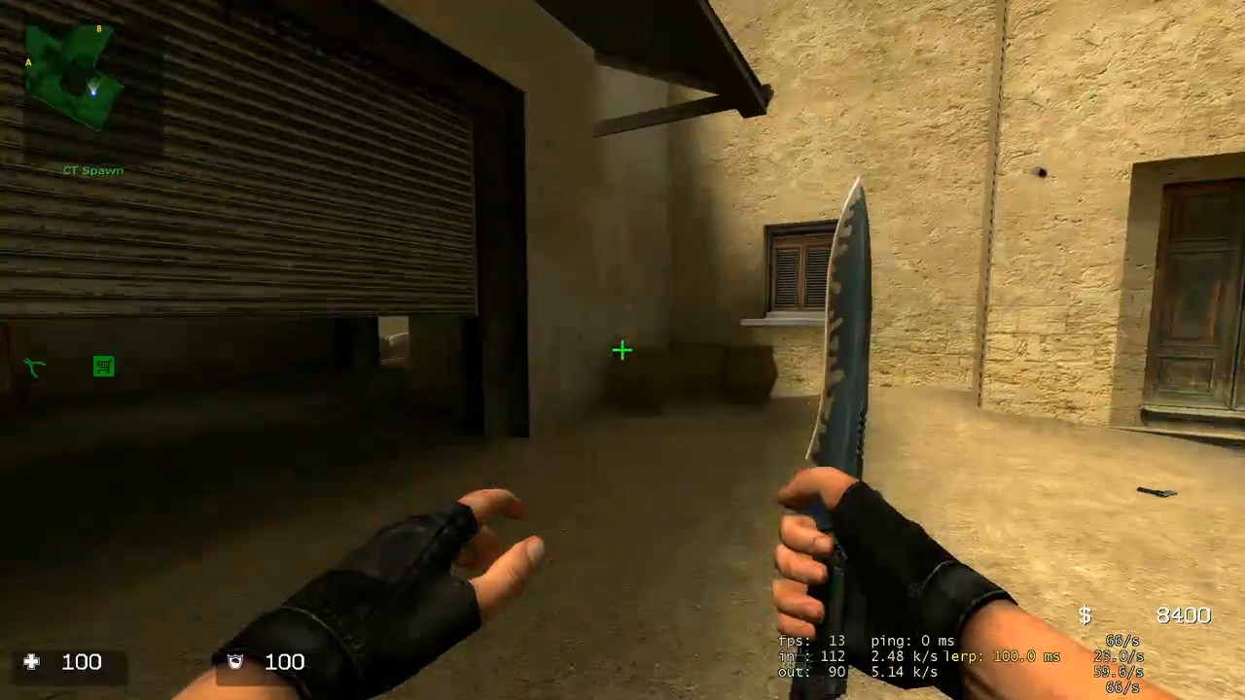